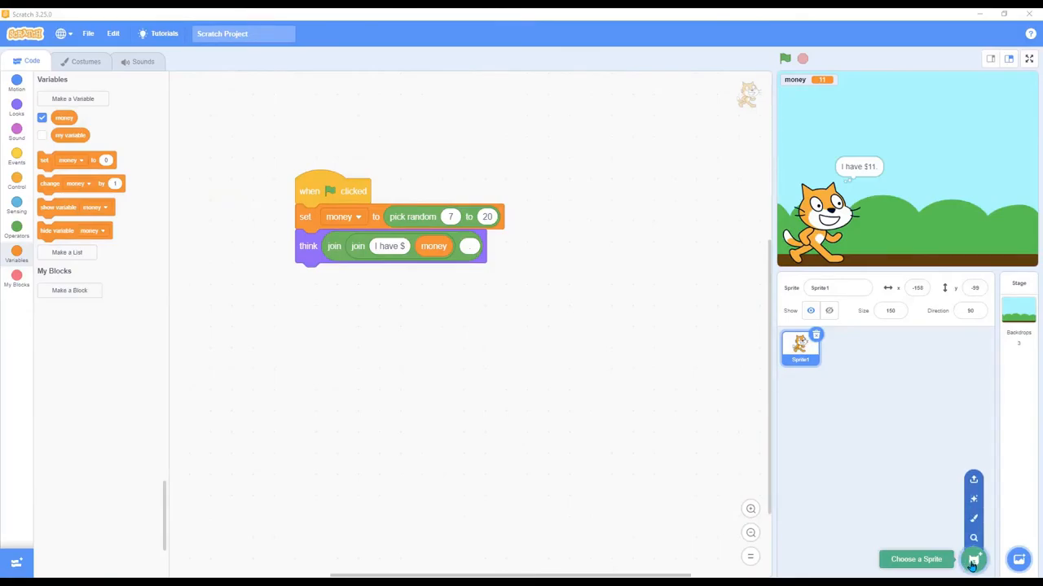
# Add the Apple sprite from the sprite library to the stage beside the cat
pyautogui.click(974, 560)
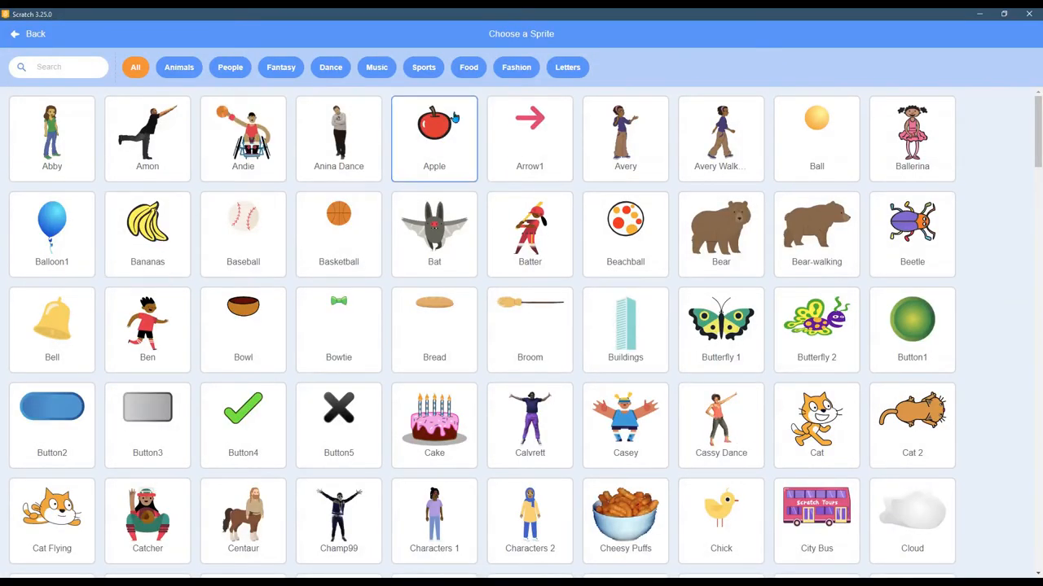
pyautogui.click(435, 139)
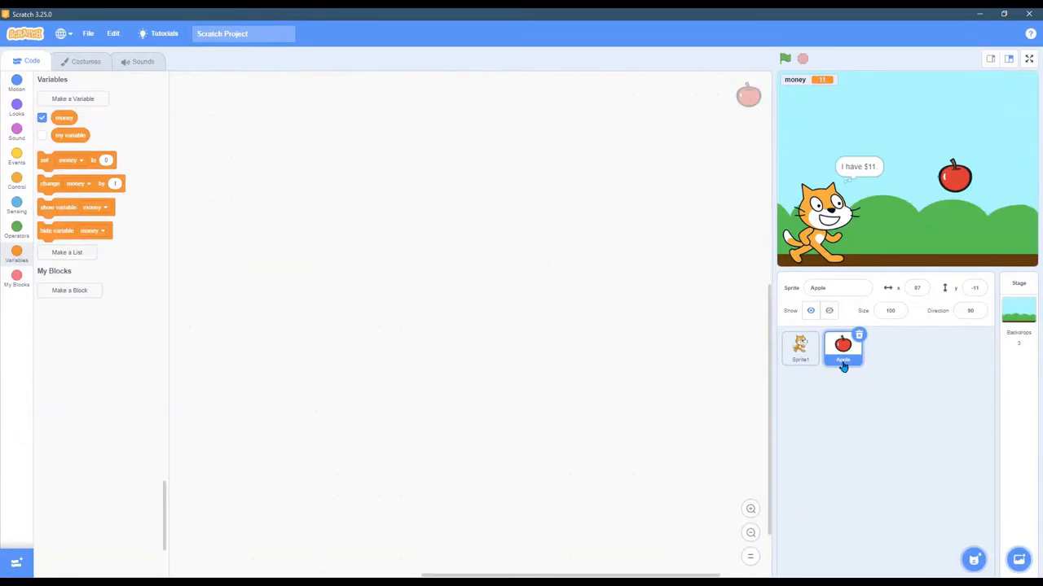
pyautogui.click(800, 348)
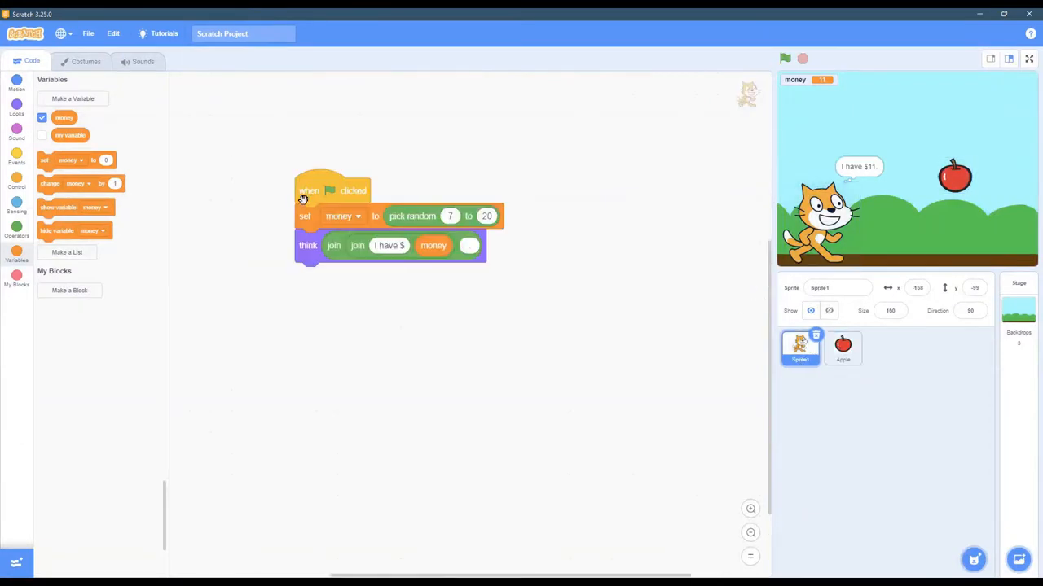
pyautogui.moveTo(310, 190); pyautogui.dragTo(323, 213)
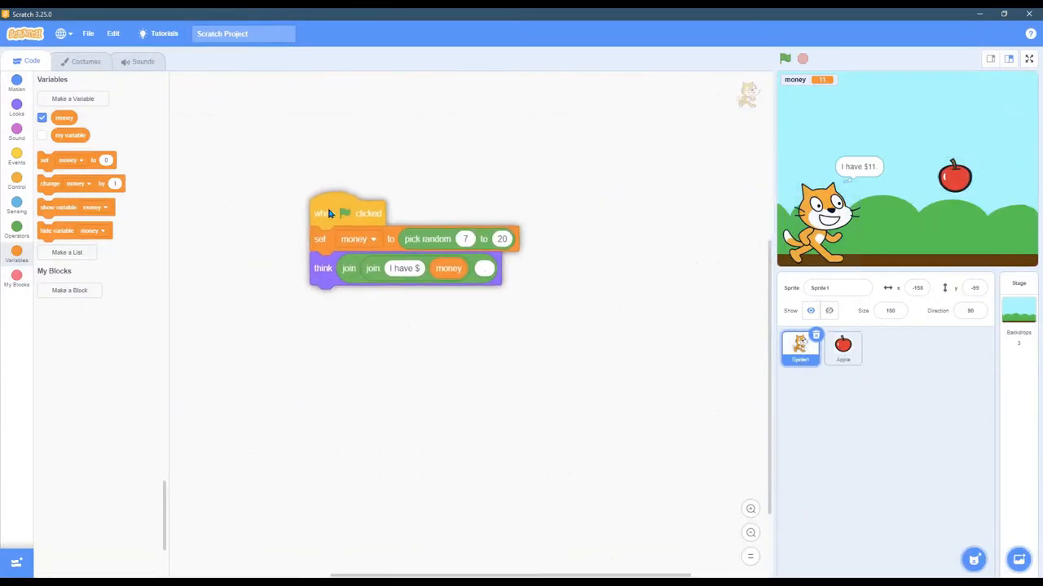
pyautogui.moveTo(330, 214); pyautogui.dragTo(469, 244)
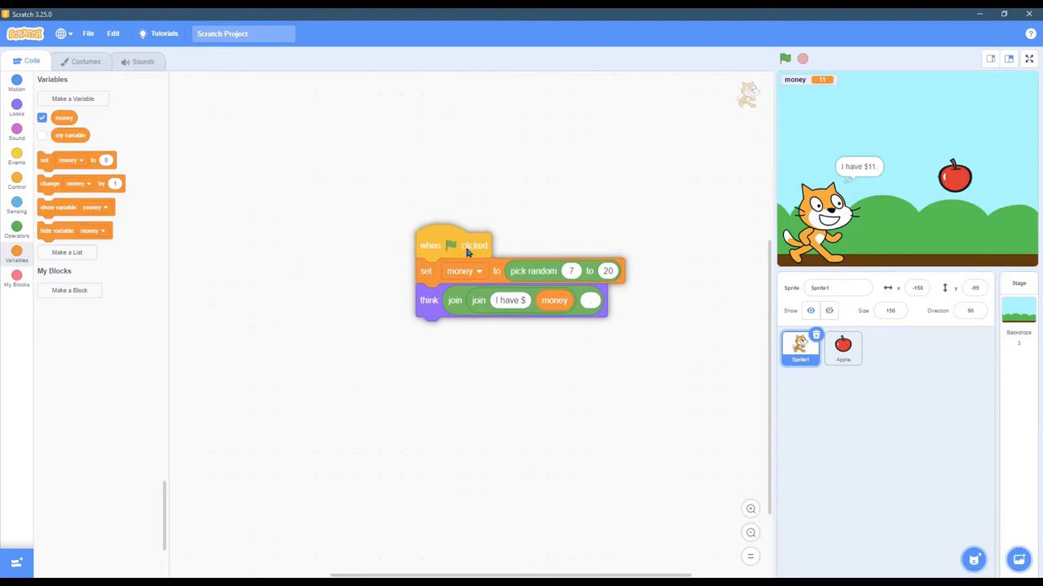
pyautogui.click(842, 348)
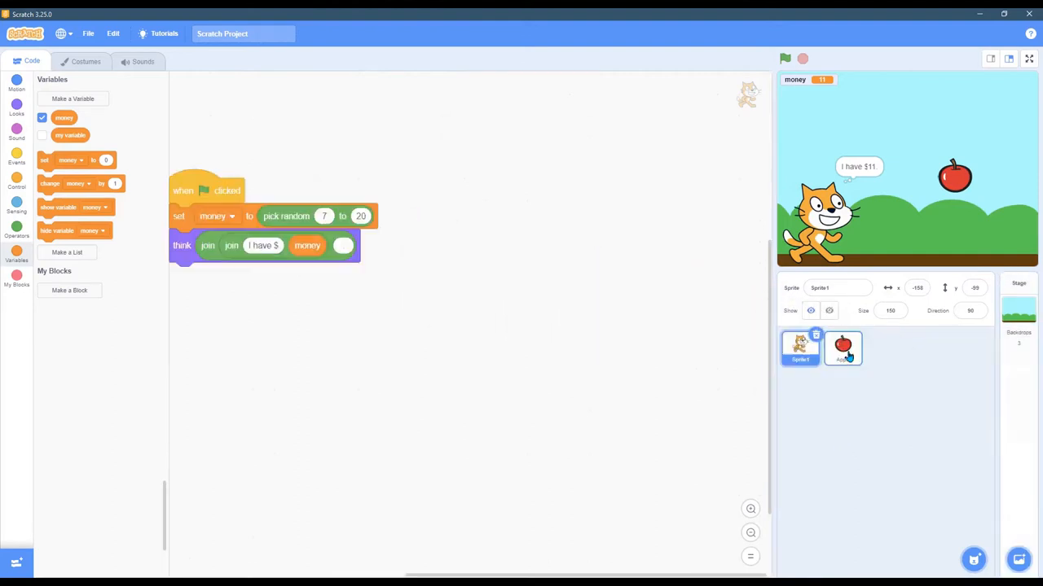
pyautogui.click(843, 347)
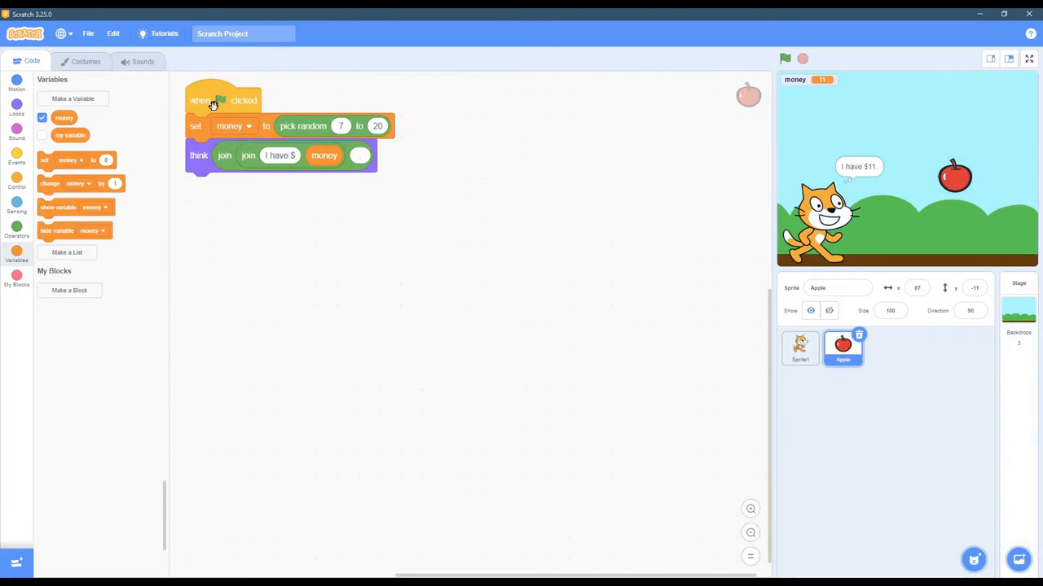
pyautogui.moveTo(212, 104); pyautogui.dragTo(301, 227)
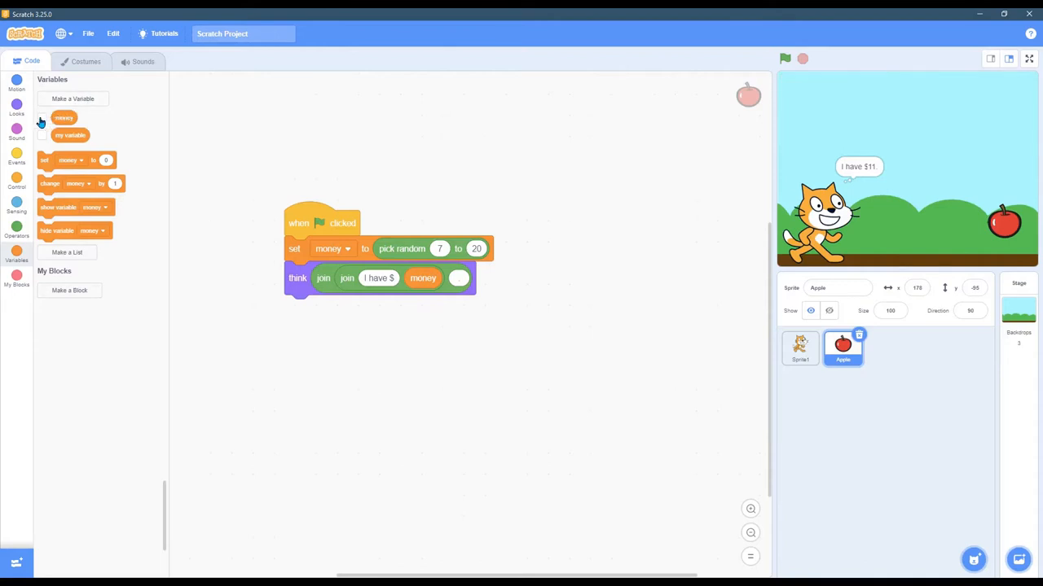
# Tick the money variable so its readout shows 11 on the stage
pyautogui.click(41, 119)
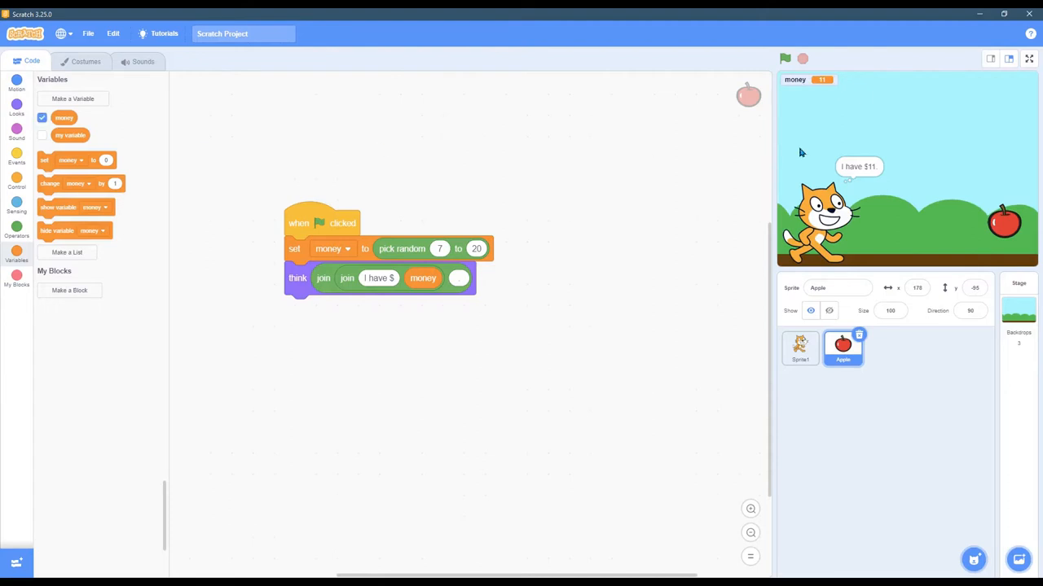
pyautogui.moveTo(798, 102)
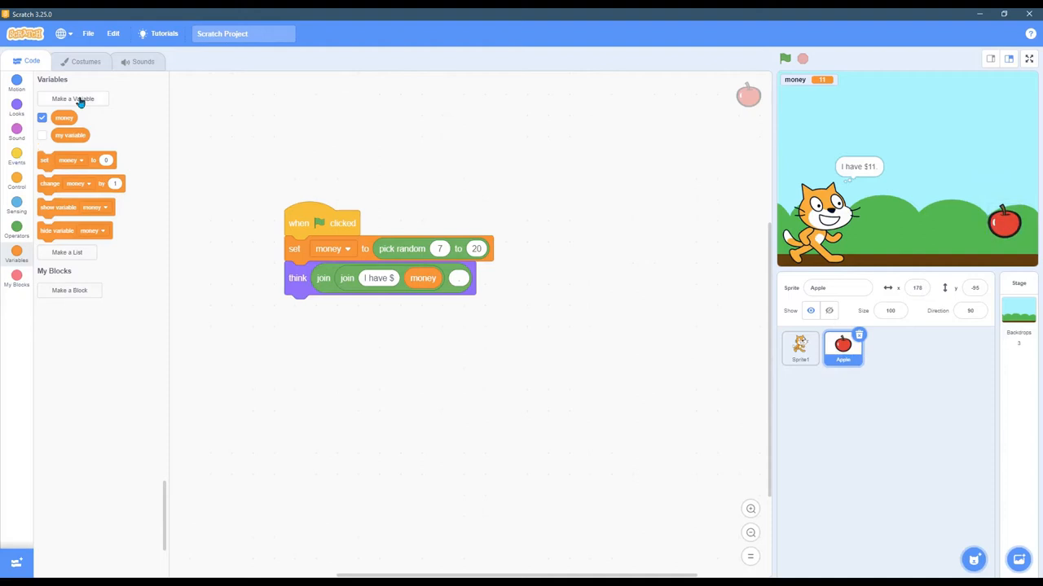
# Create a 'For this sprite only' variable named my_cost for the Apple sprite
pyautogui.click(73, 99)
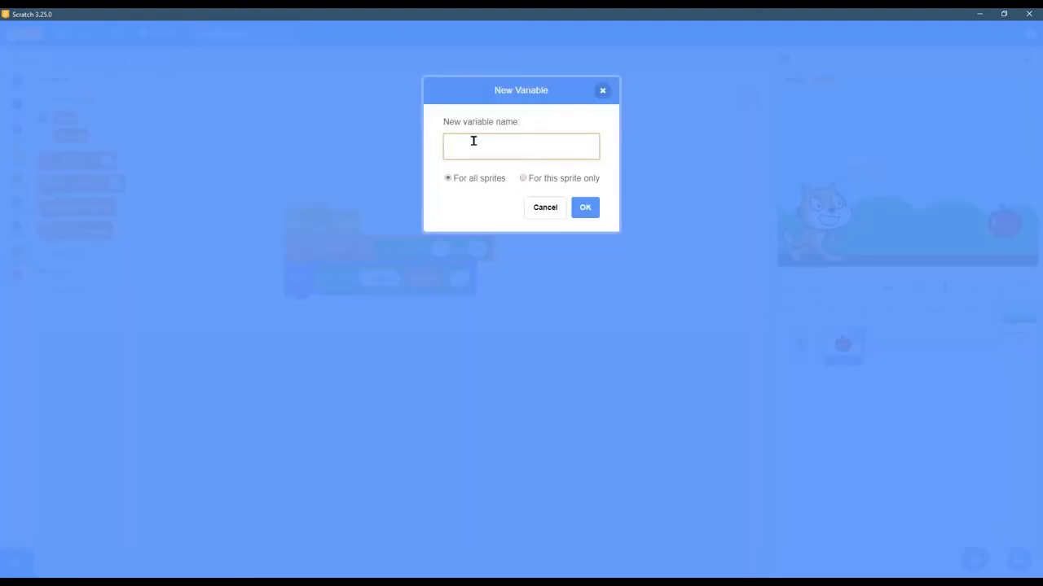
pyautogui.write('my_cos')
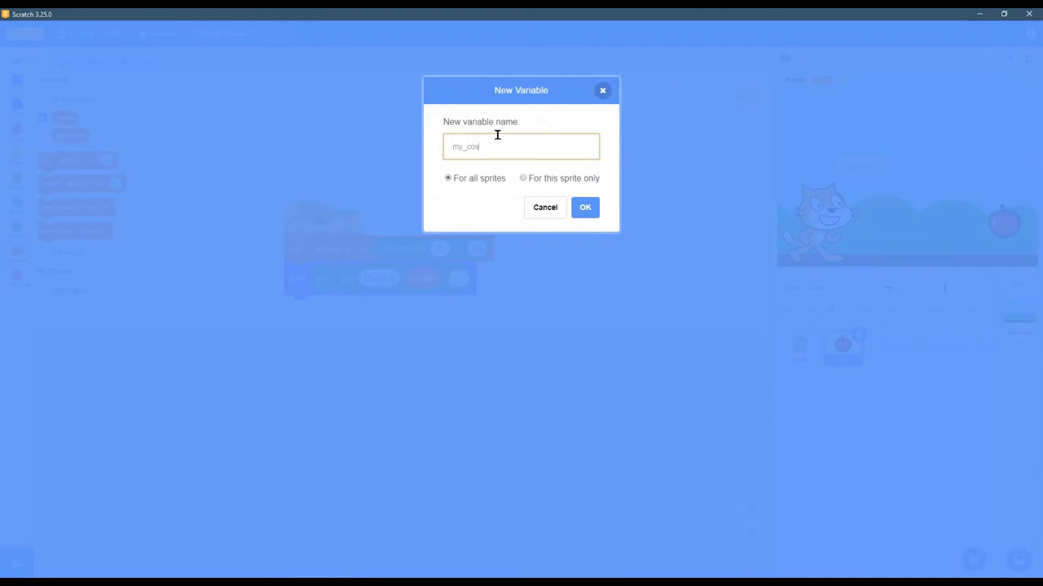
pyautogui.write('t')
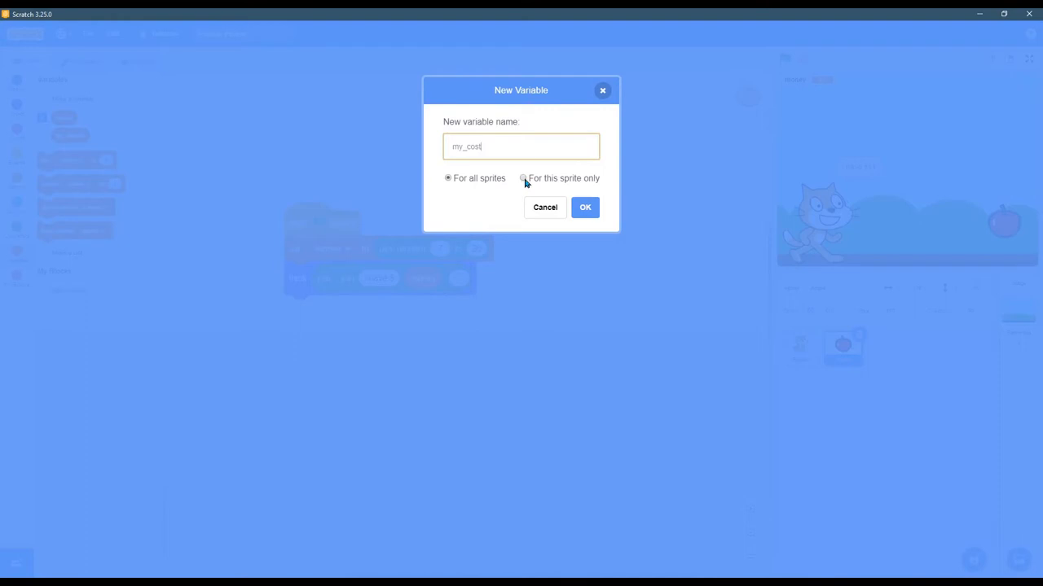
pyautogui.click(522, 177)
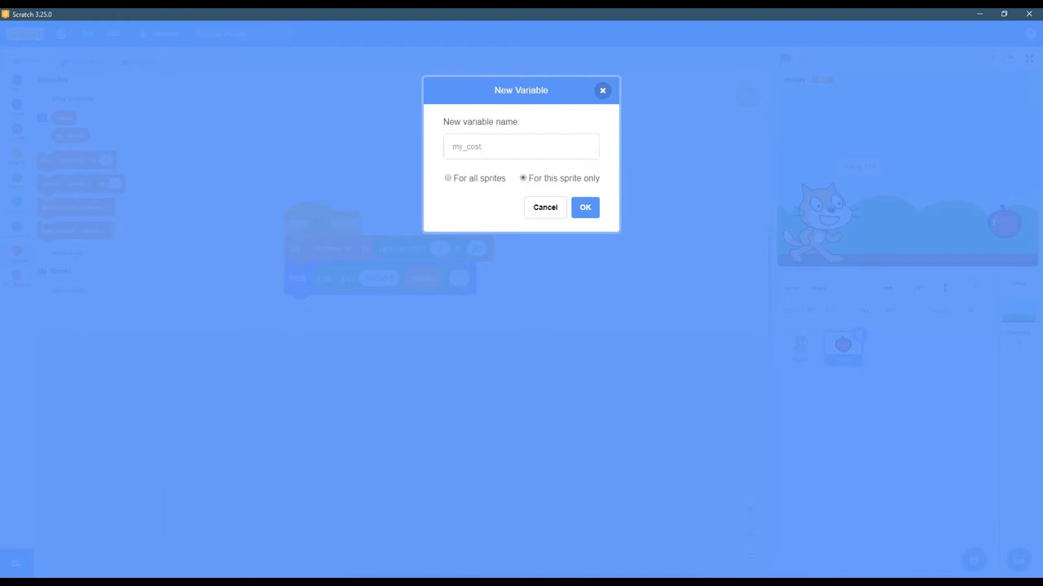
pyautogui.moveTo(969, 132)
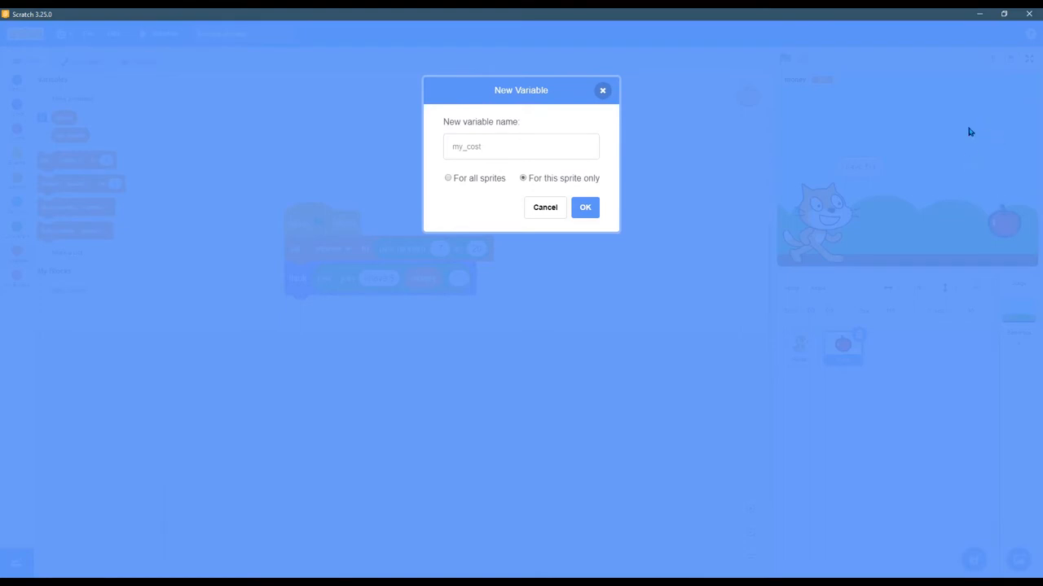
pyautogui.moveTo(585, 208)
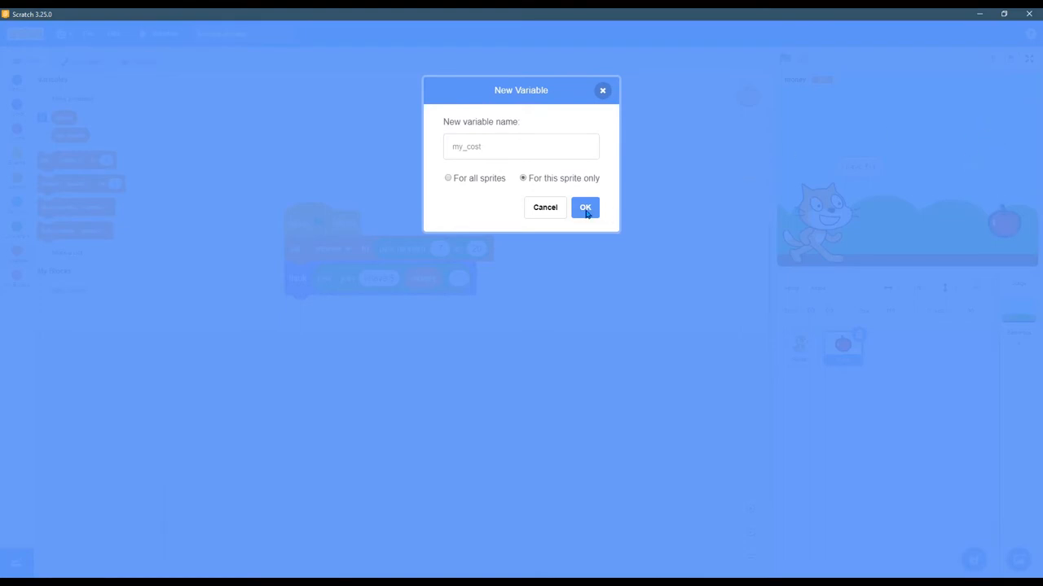
pyautogui.click(585, 206)
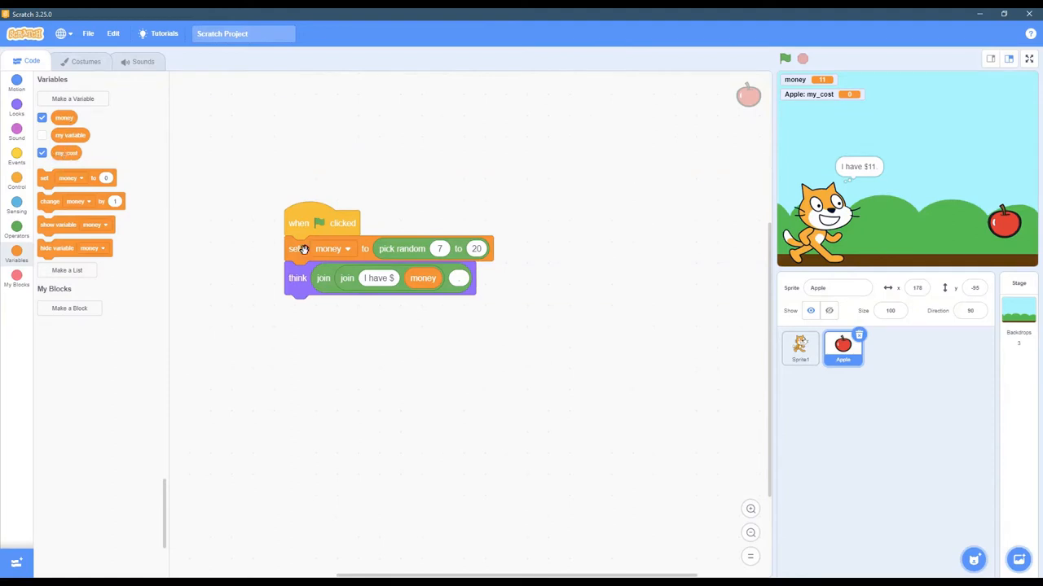
# Switch the set block to my_cost and pull the pick random reporter back out
pyautogui.click(330, 249)
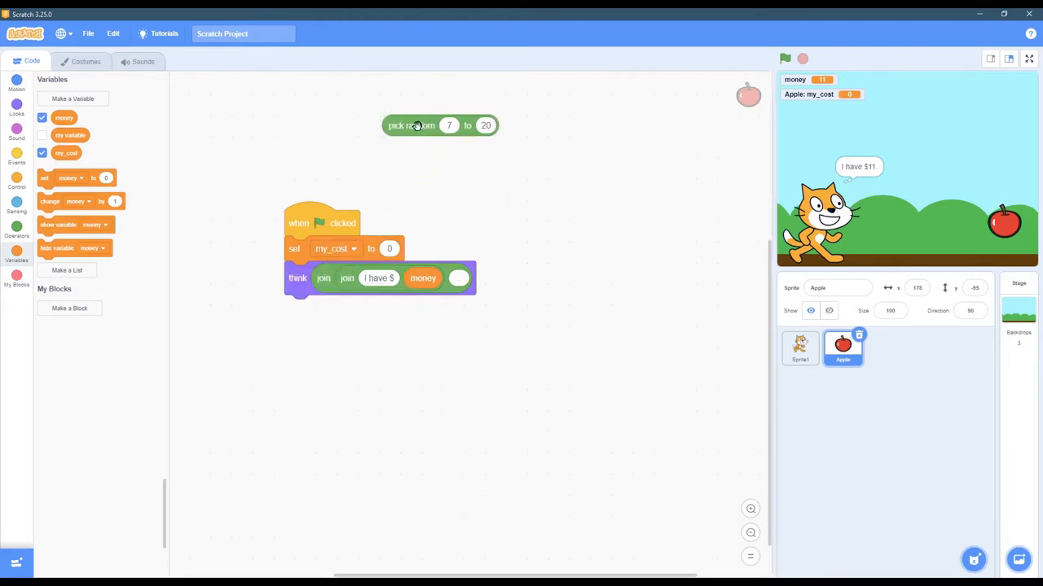
pyautogui.moveTo(411, 126); pyautogui.dragTo(407, 248)
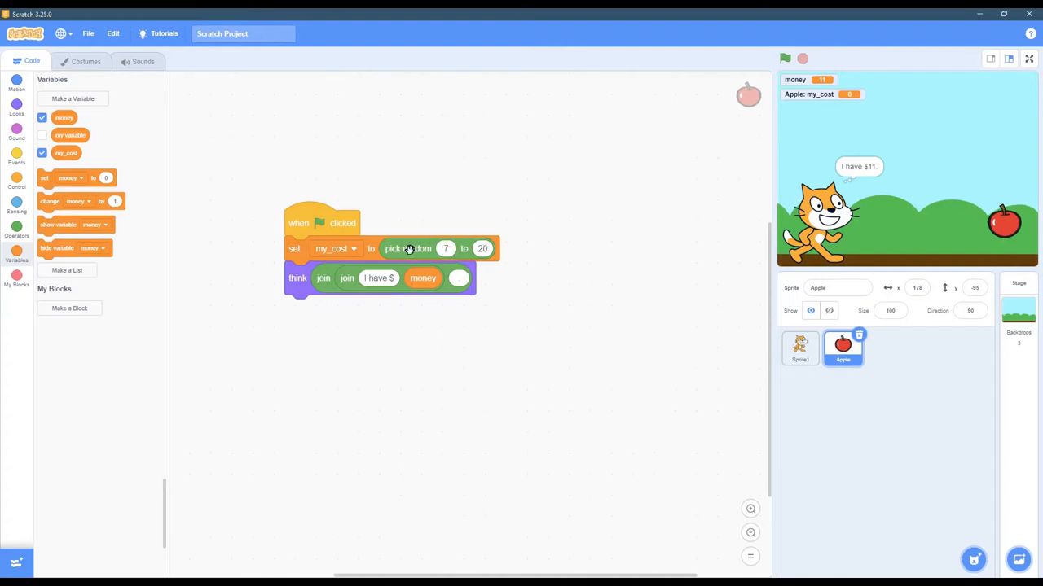
pyautogui.moveTo(407, 249); pyautogui.dragTo(412, 116)
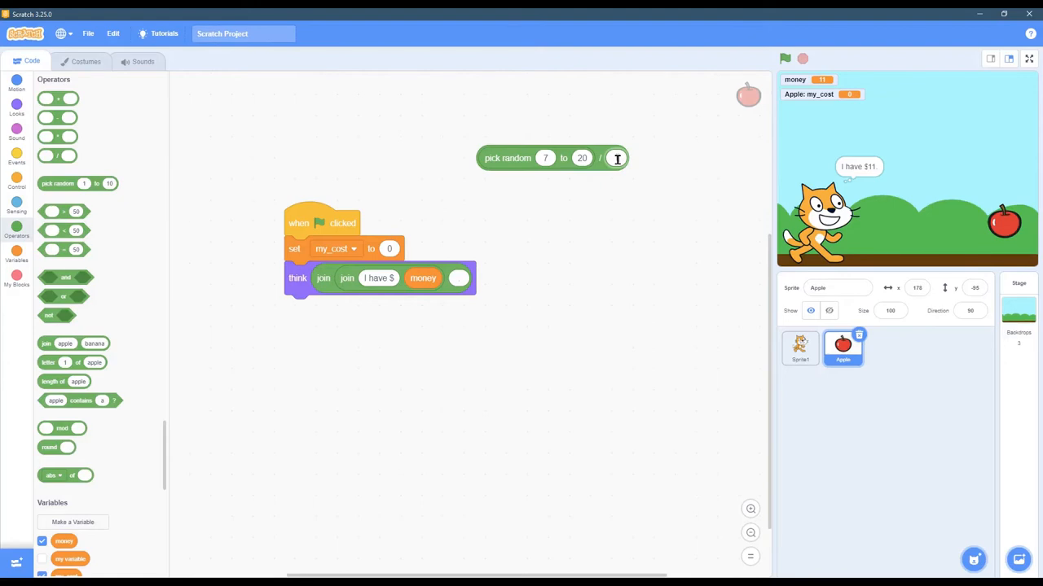
# Build pick random 50 to 200 divided by 100 and drop it into the my_cost set block
pyautogui.write('100')
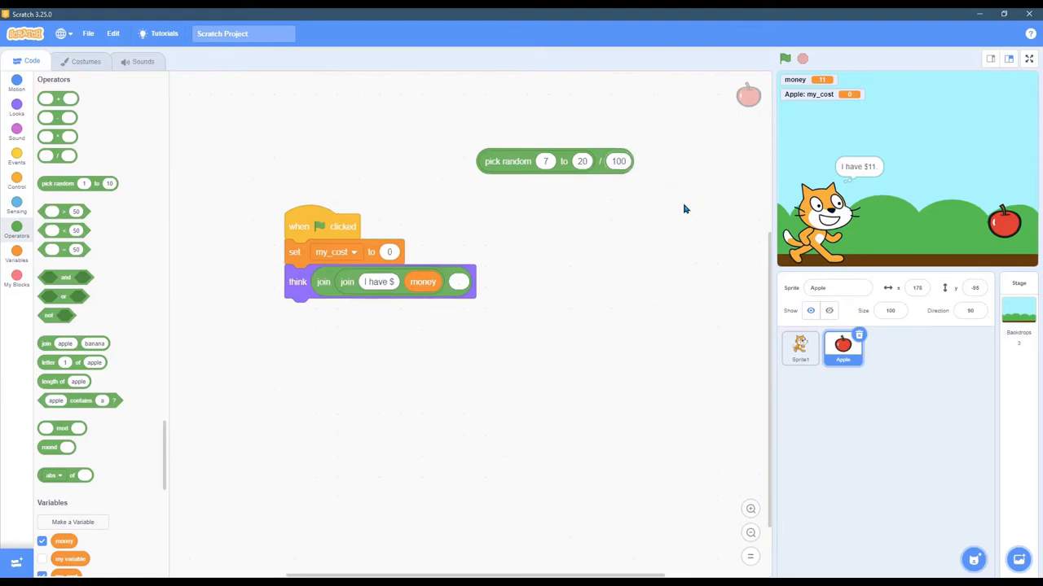
pyautogui.click(545, 160)
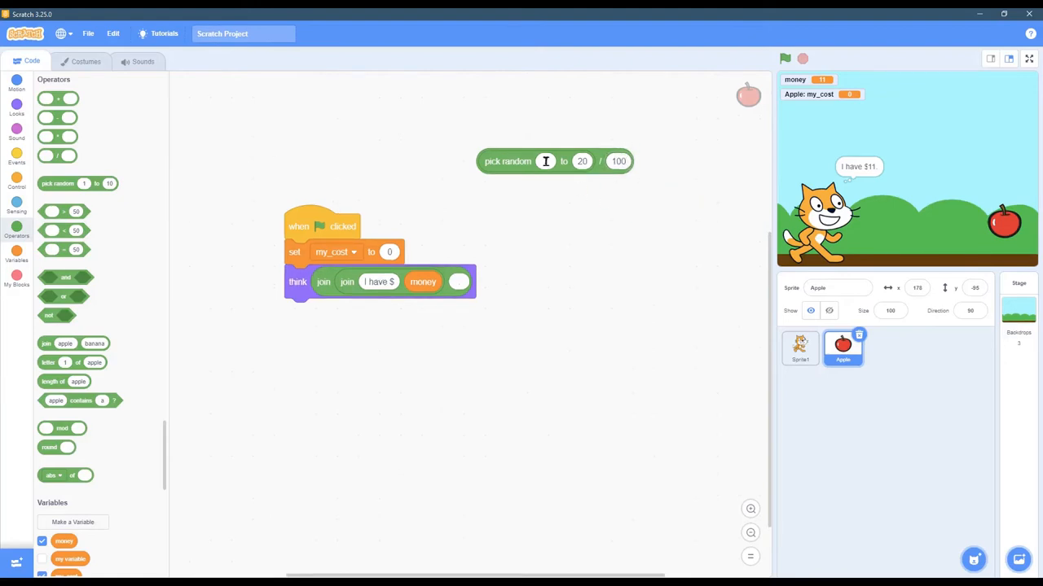
pyautogui.click(545, 160)
pyautogui.write('50')
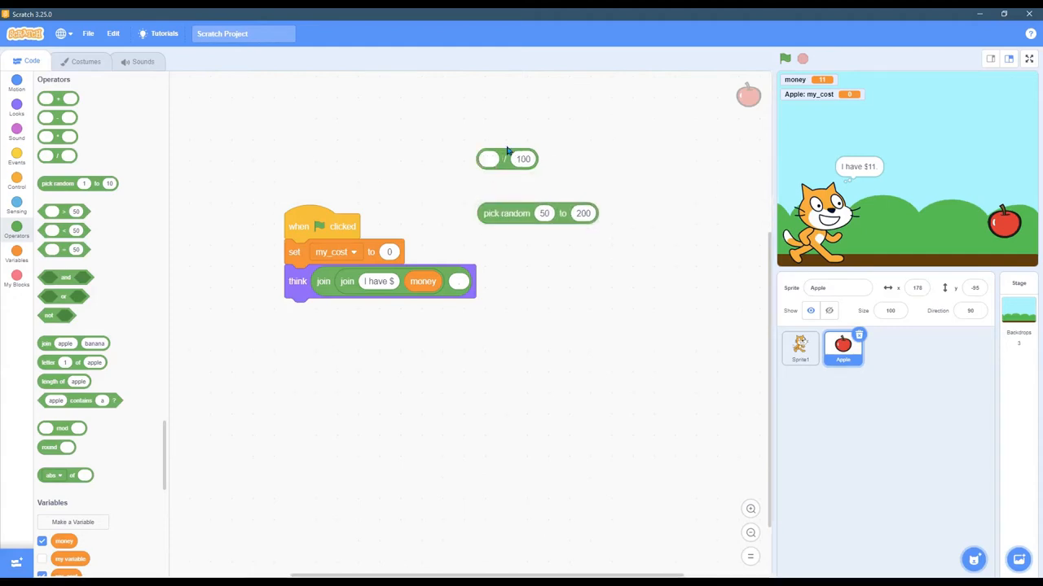
pyautogui.moveTo(507, 159); pyautogui.dragTo(562, 146)
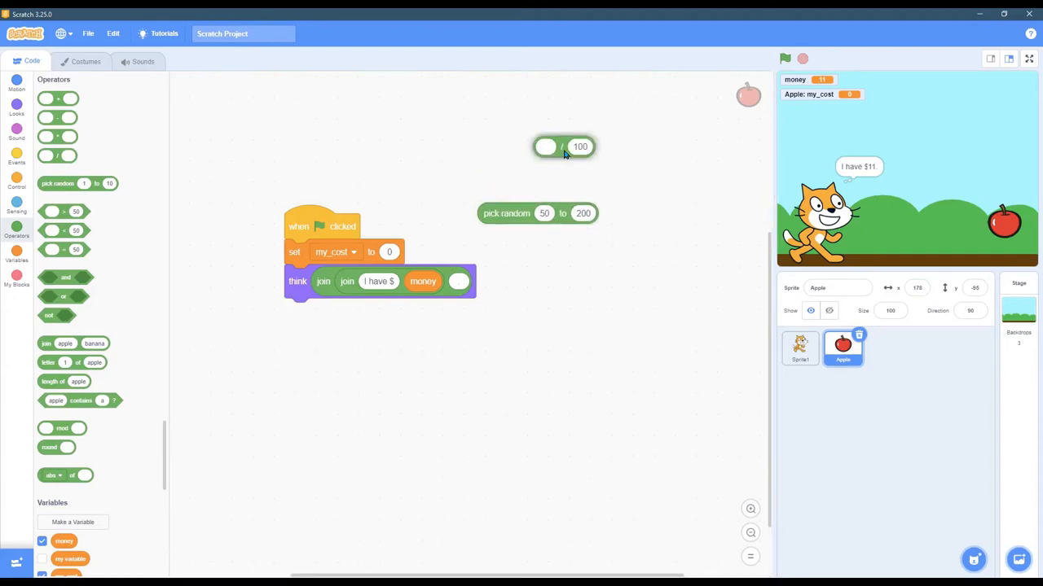
pyautogui.moveTo(564, 147); pyautogui.dragTo(584, 144)
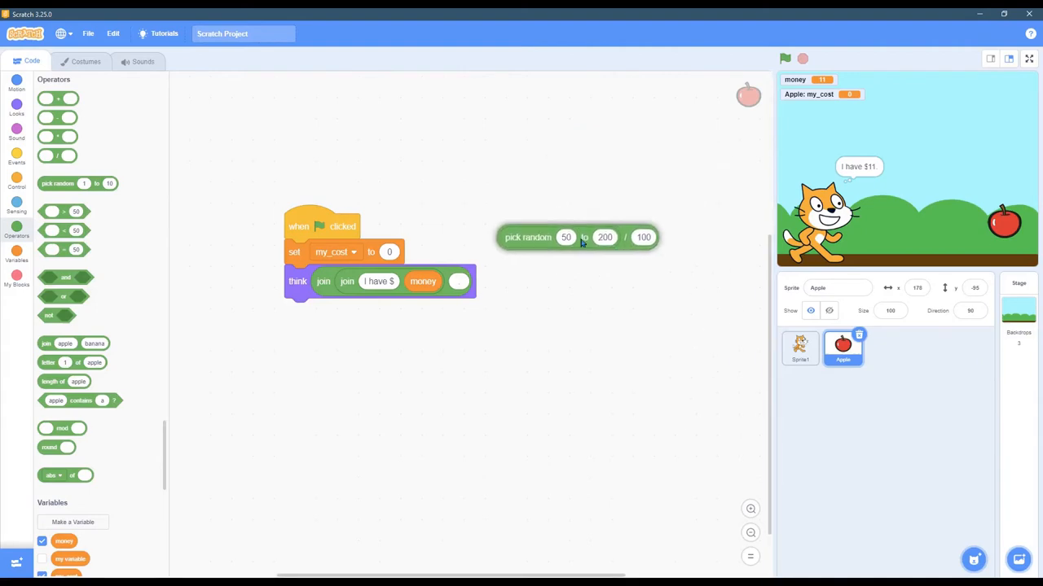
pyautogui.moveTo(528, 237); pyautogui.dragTo(415, 251)
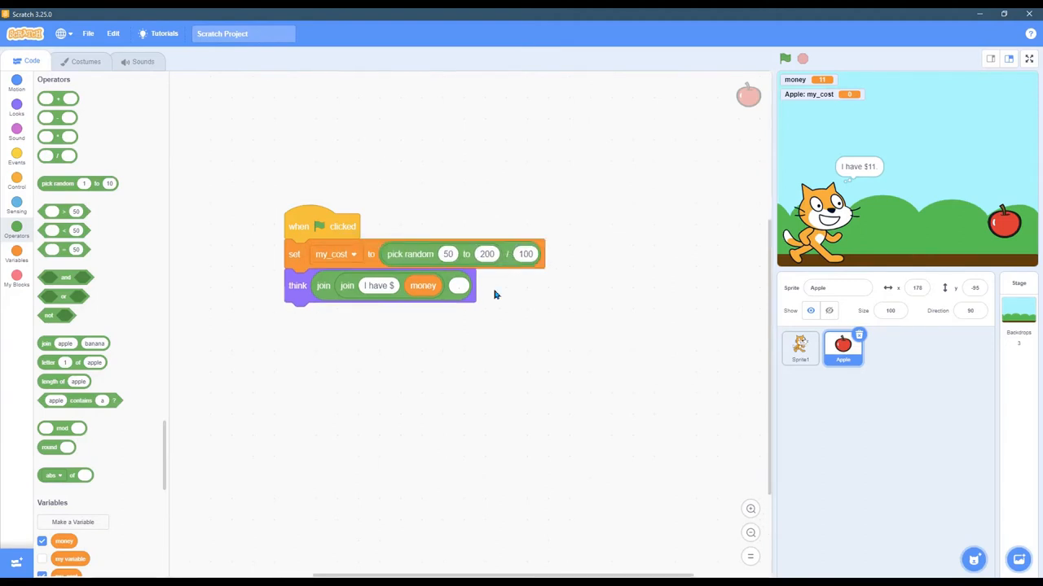
# Run the project, change the apple's thought text to 'I cost $', and rerun it
pyautogui.click(784, 58)
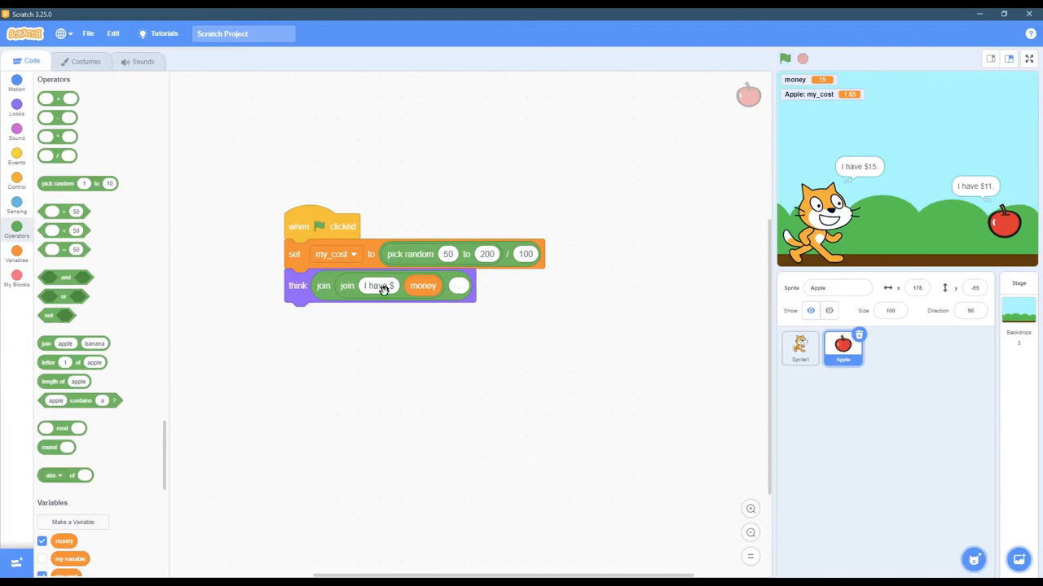
pyautogui.click(379, 286)
pyautogui.write('cost')
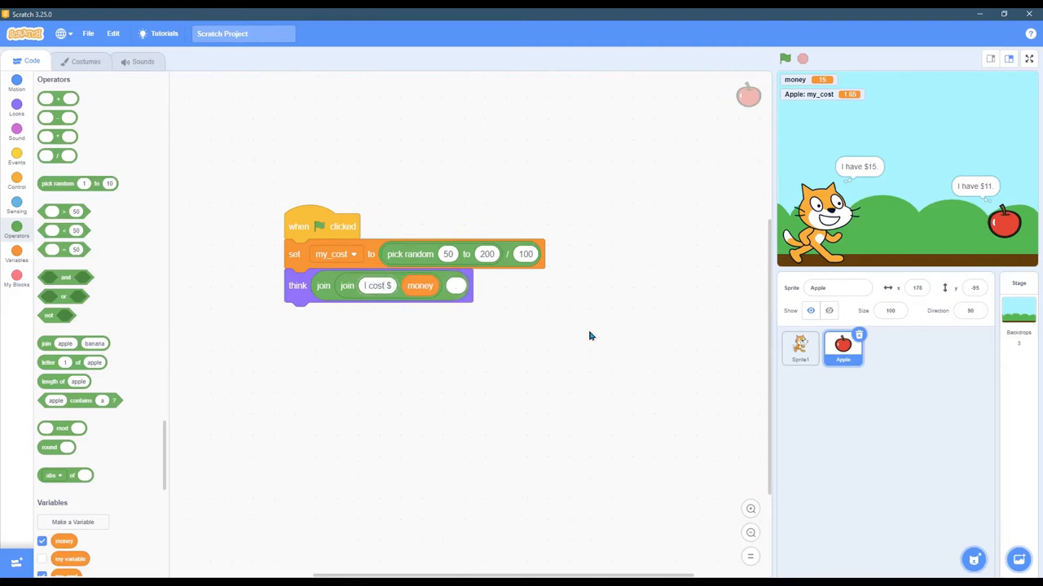
pyautogui.click(785, 57)
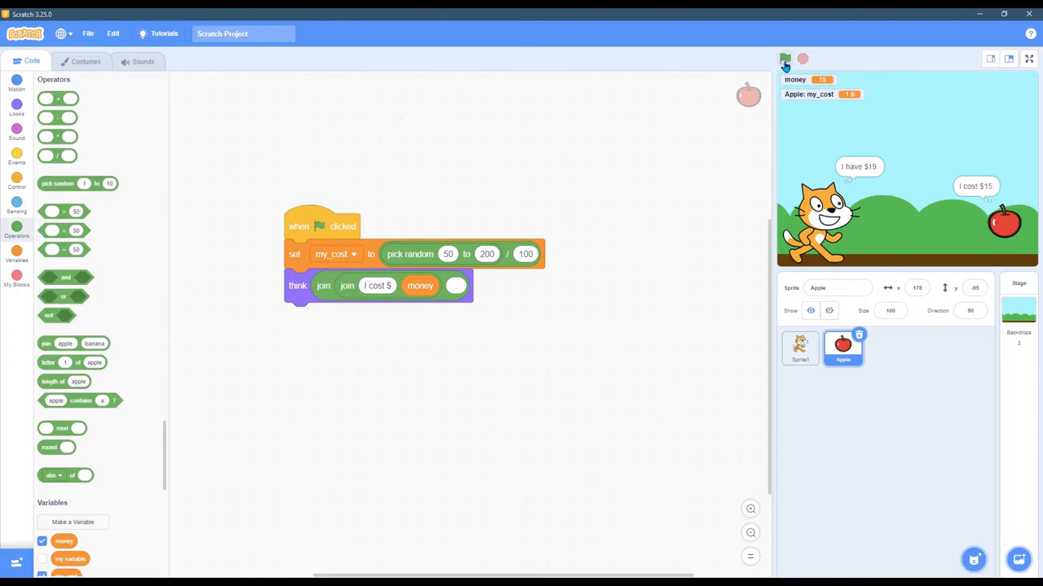
pyautogui.click(784, 58)
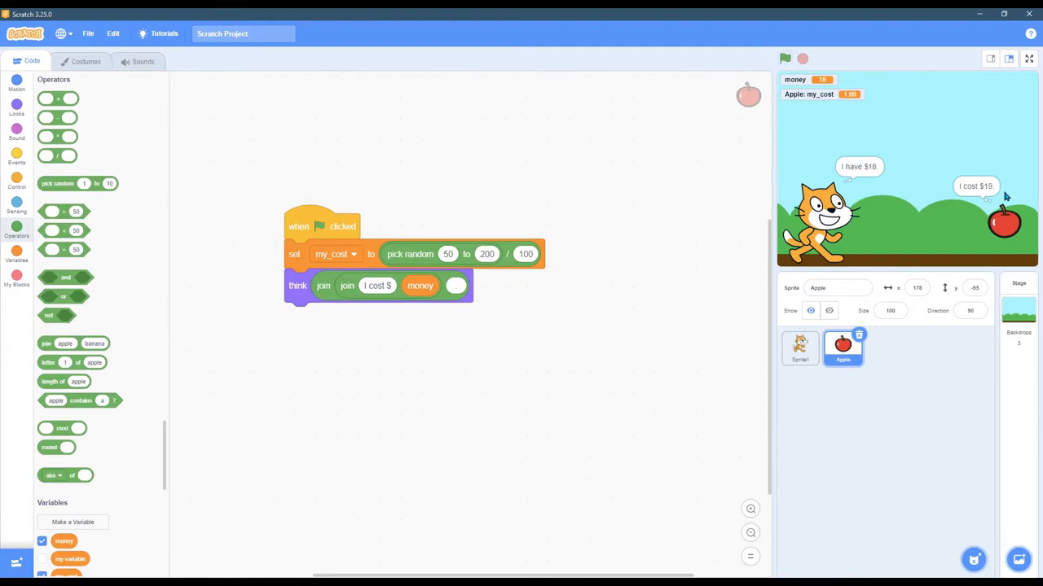
pyautogui.moveTo(691, 254)
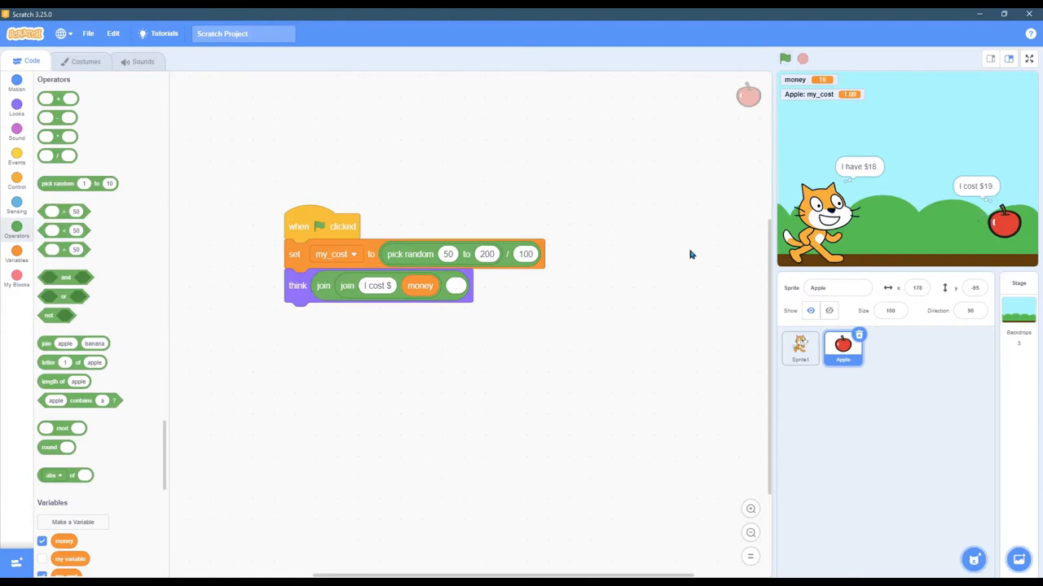
pyautogui.moveTo(591, 277)
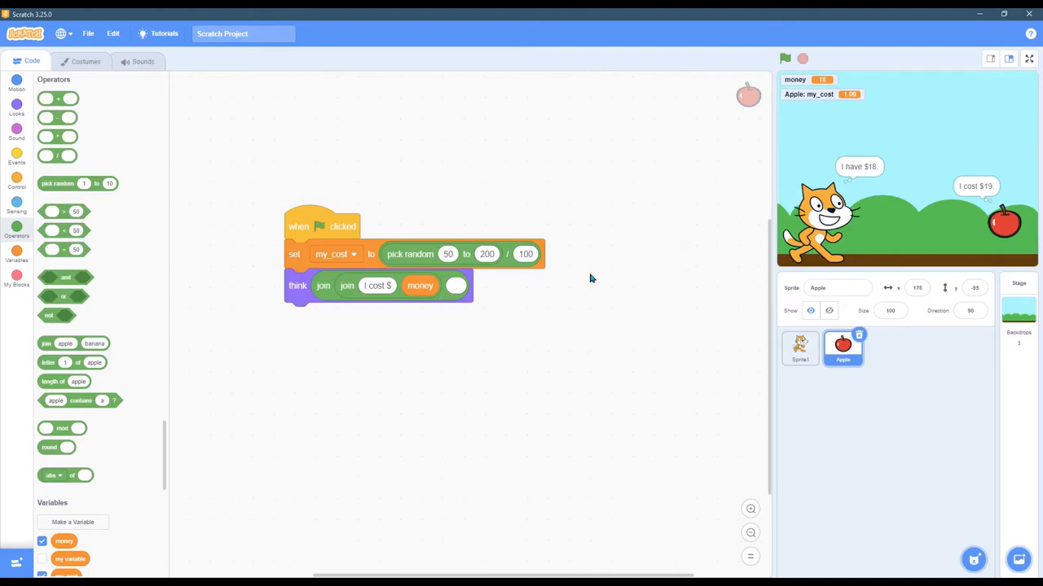
pyautogui.moveTo(940, 183)
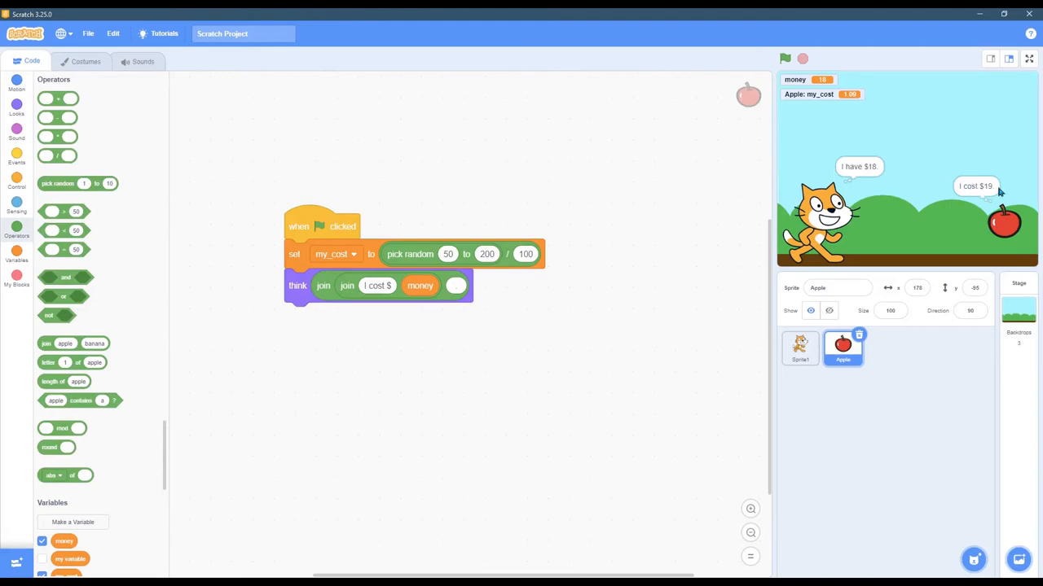
pyautogui.moveTo(997, 193)
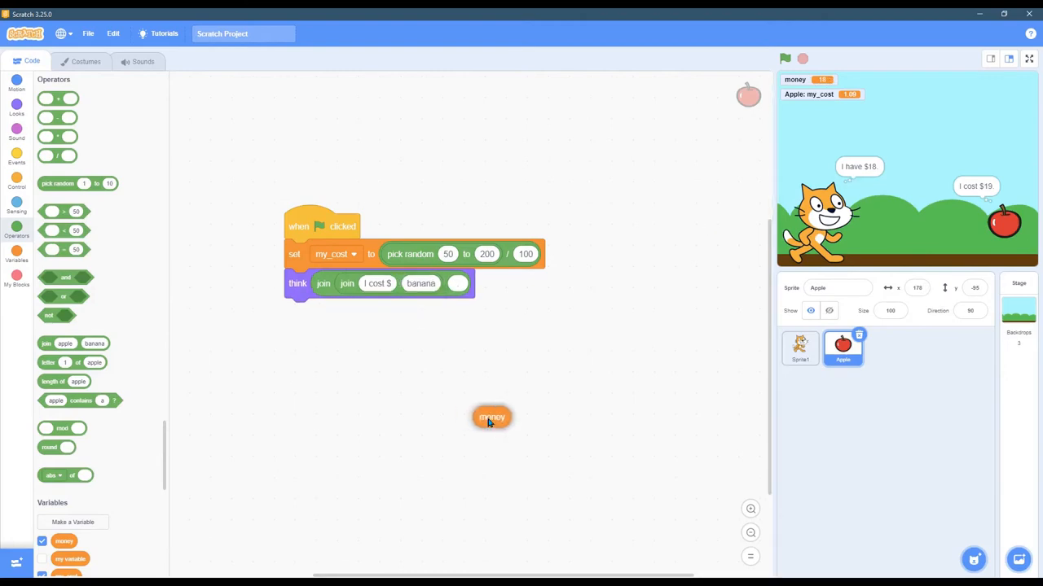
# Drop my_cost into the apple's think join and run it to show 'I cost $1.34'
pyautogui.scroll(-3)
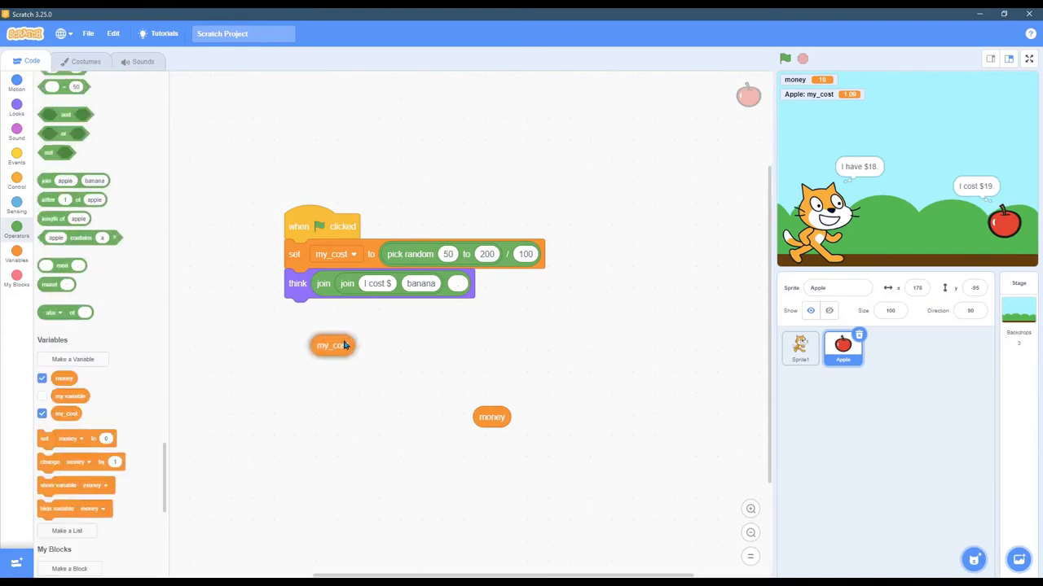
pyautogui.moveTo(332, 345); pyautogui.dragTo(421, 283)
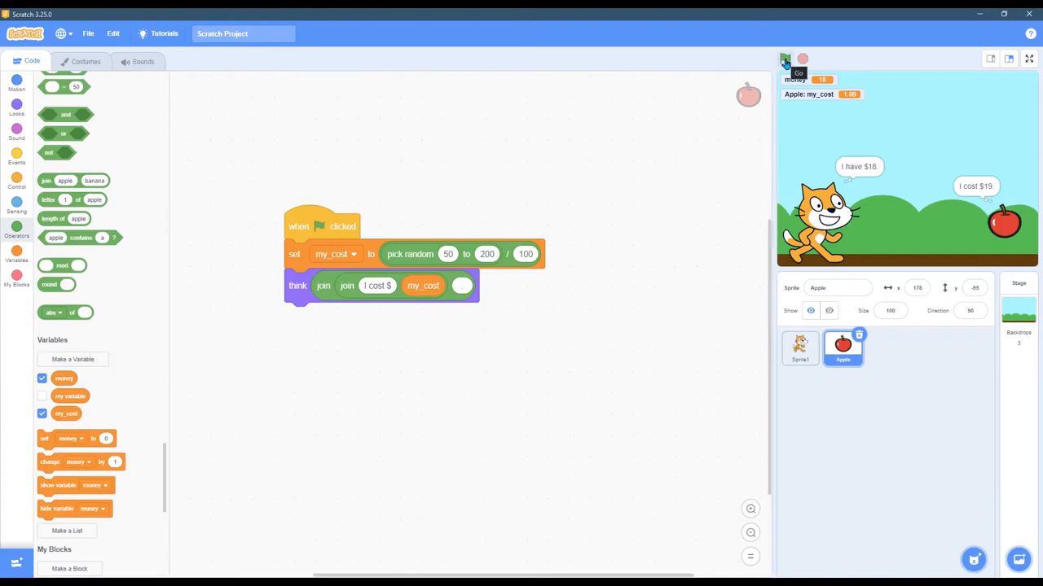
pyautogui.click(784, 58)
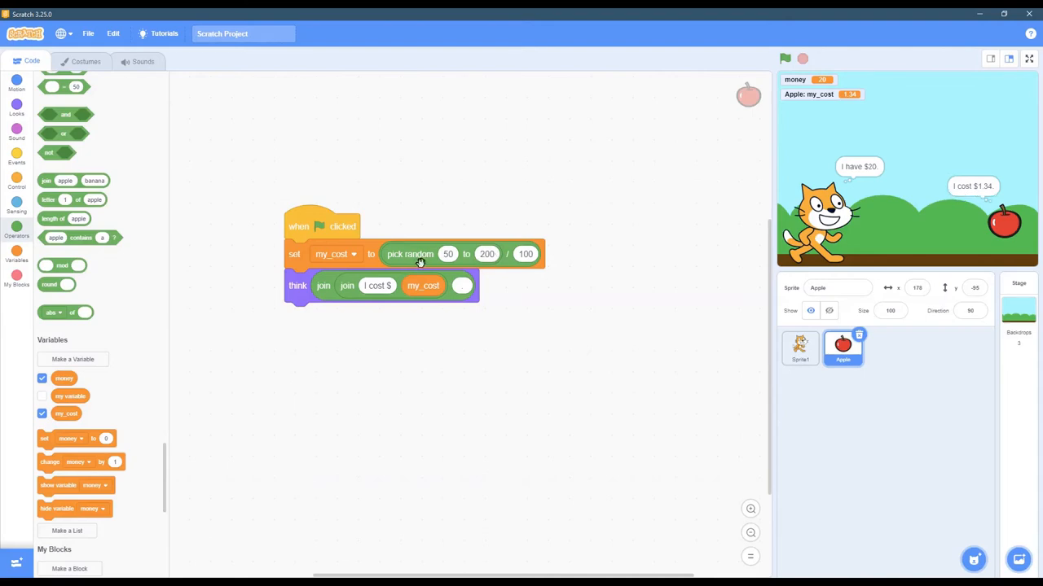
pyautogui.click(486, 254)
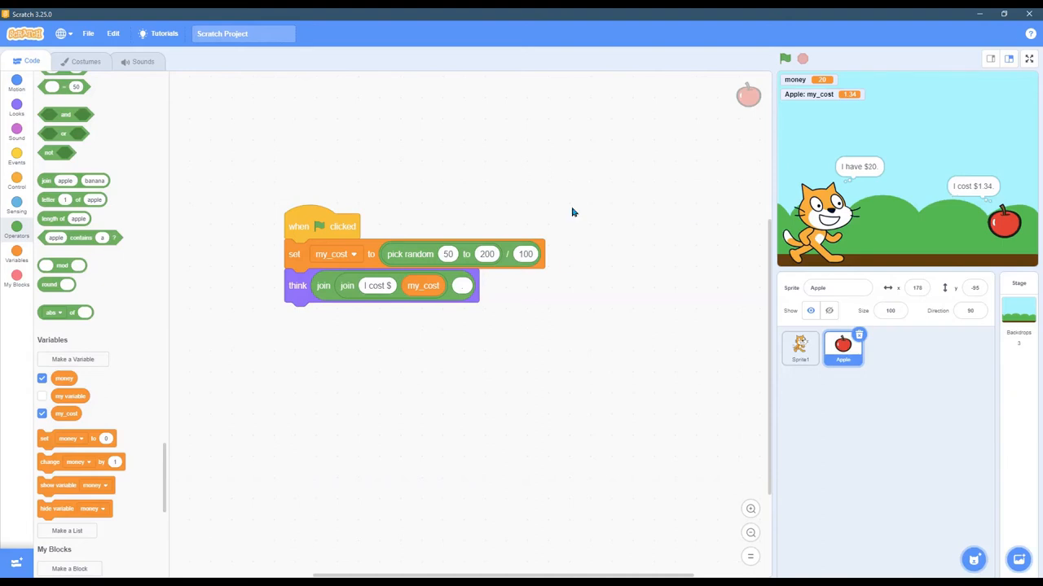
# Change the price divisor to 1 and run the project twice to test undivided prices
pyautogui.click(525, 254)
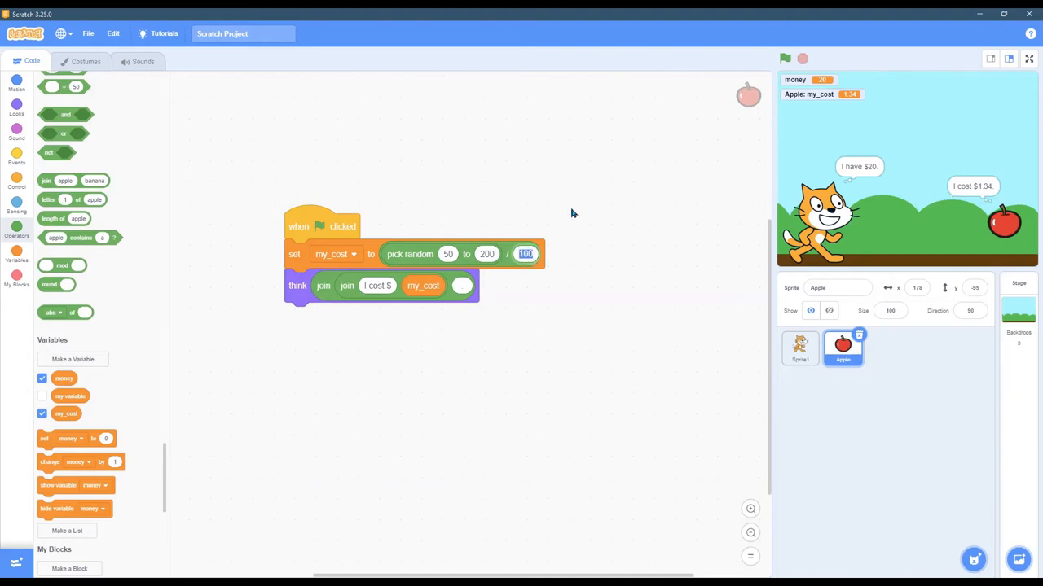
pyautogui.write('1')
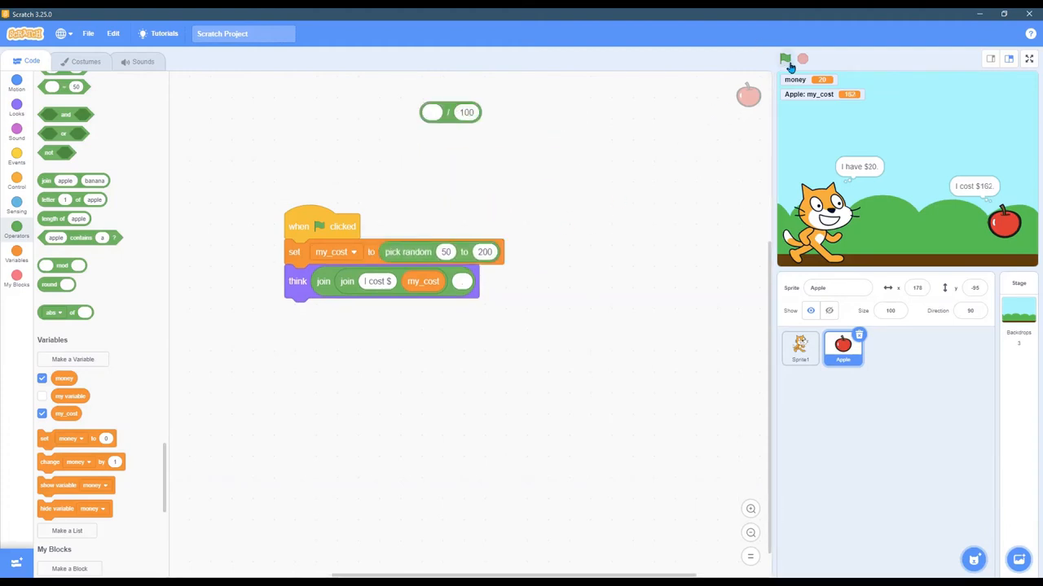
pyautogui.click(785, 59)
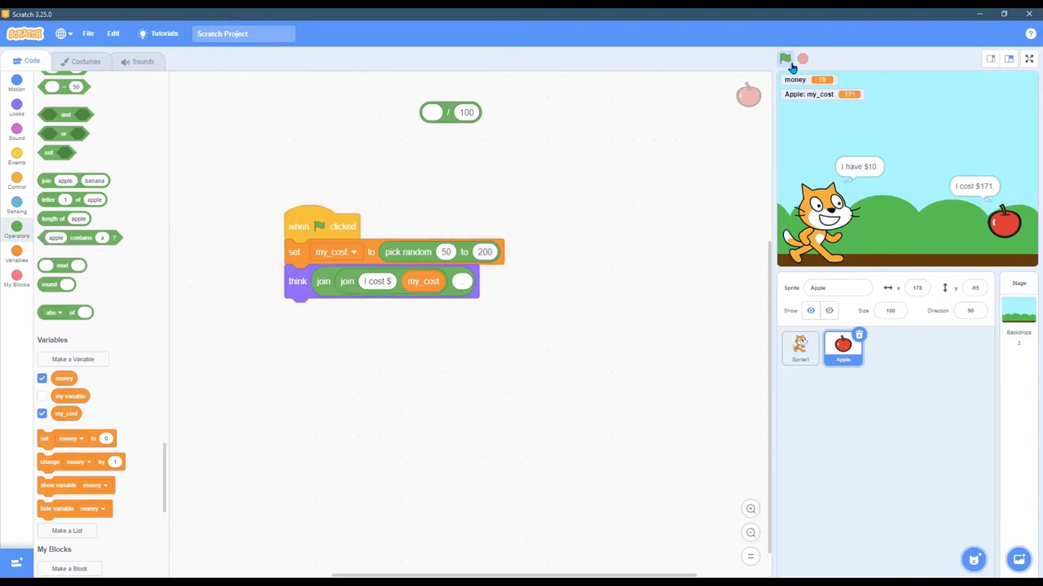
pyautogui.click(785, 58)
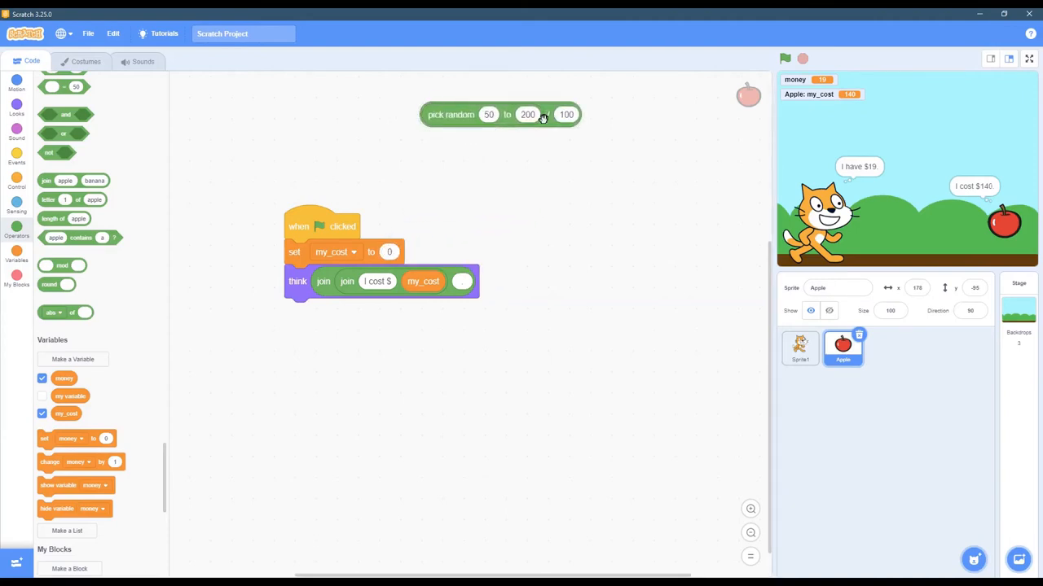
# Put the random range back inside divide-by-100, set limits 40 and 120, and test it
pyautogui.moveTo(500, 114); pyautogui.dragTo(529, 258)
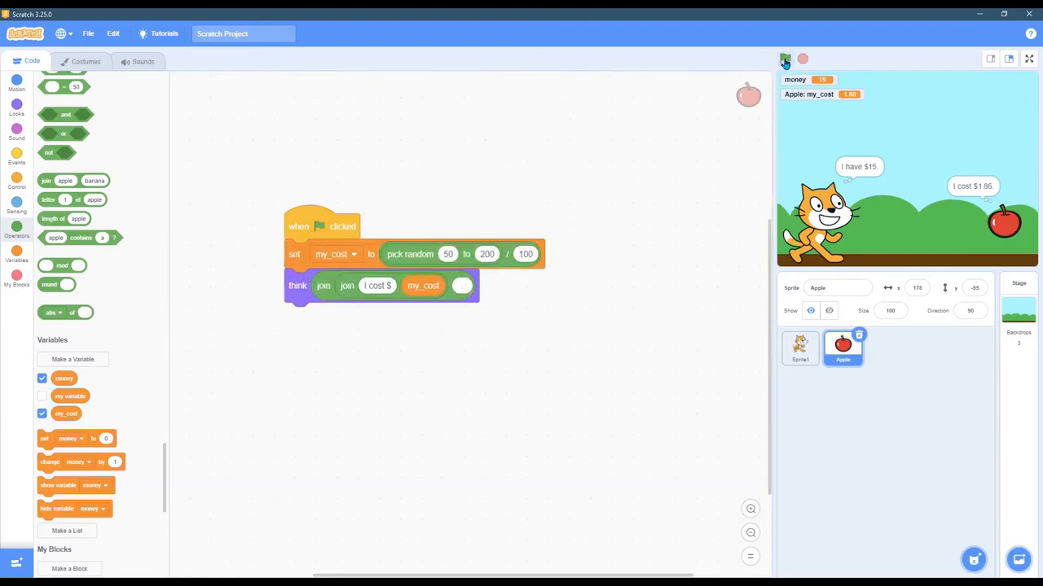
pyautogui.click(784, 59)
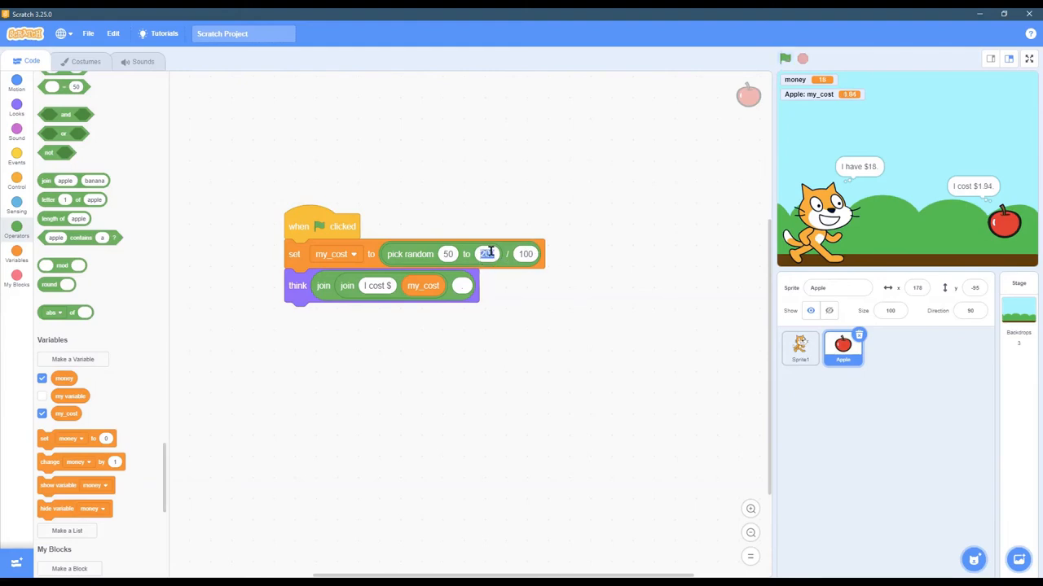
pyautogui.write('120')
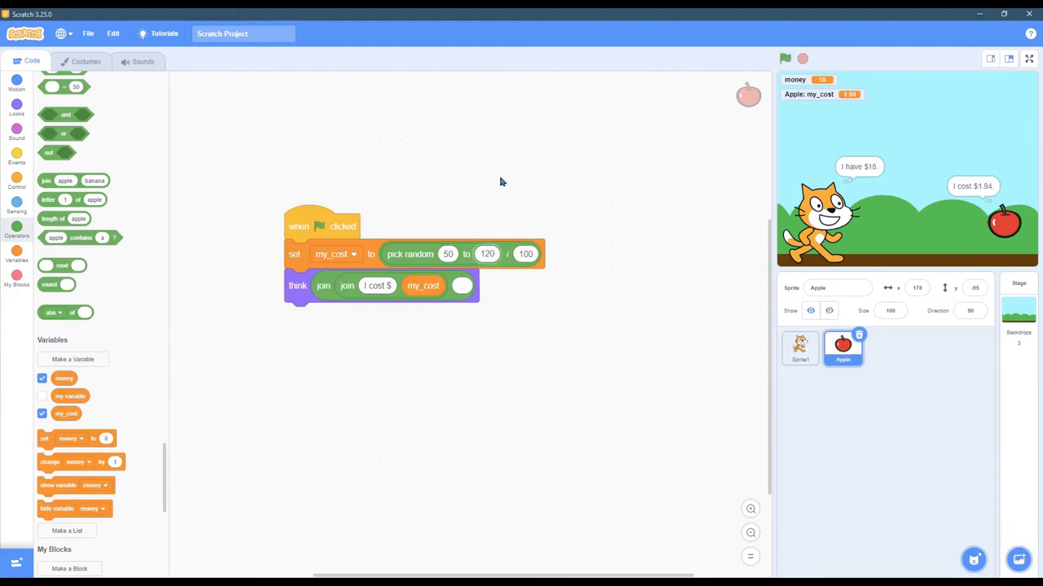
pyautogui.click(447, 254)
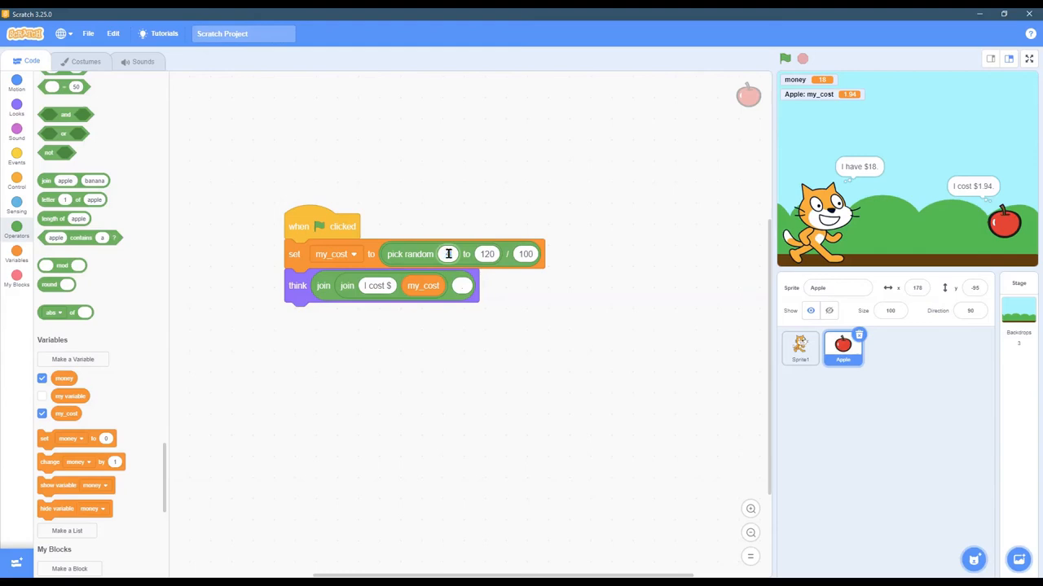
pyautogui.click(785, 58)
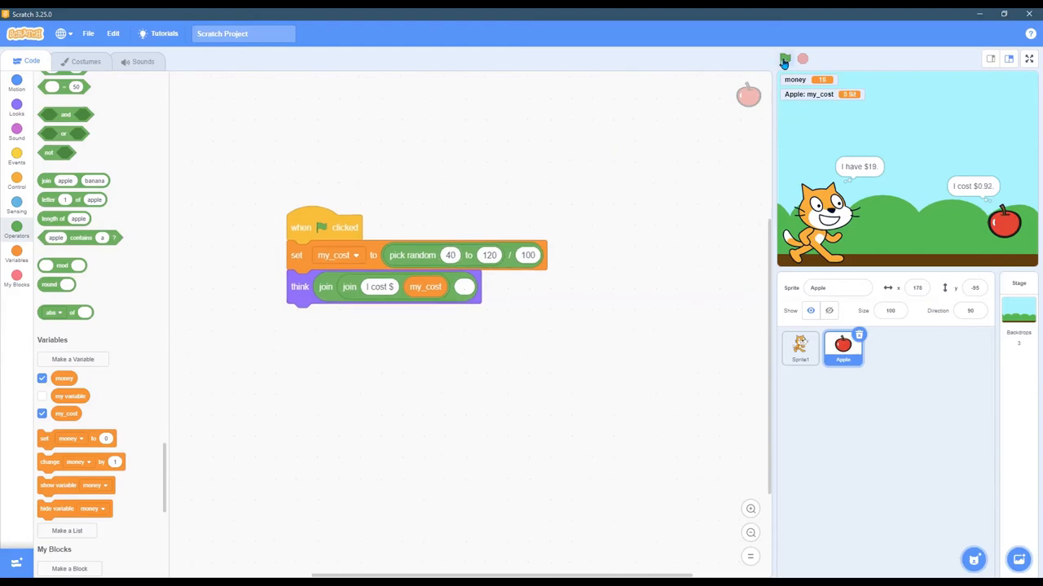
pyautogui.click(784, 57)
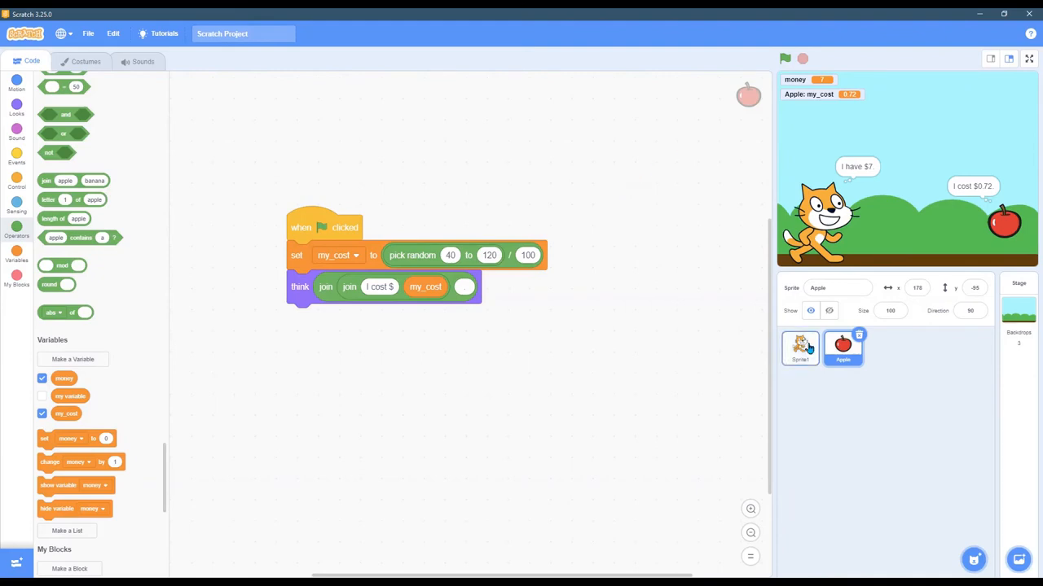
# Move the cat's script to the workspace middle, glancing at the Apple sprite's code
pyautogui.click(800, 348)
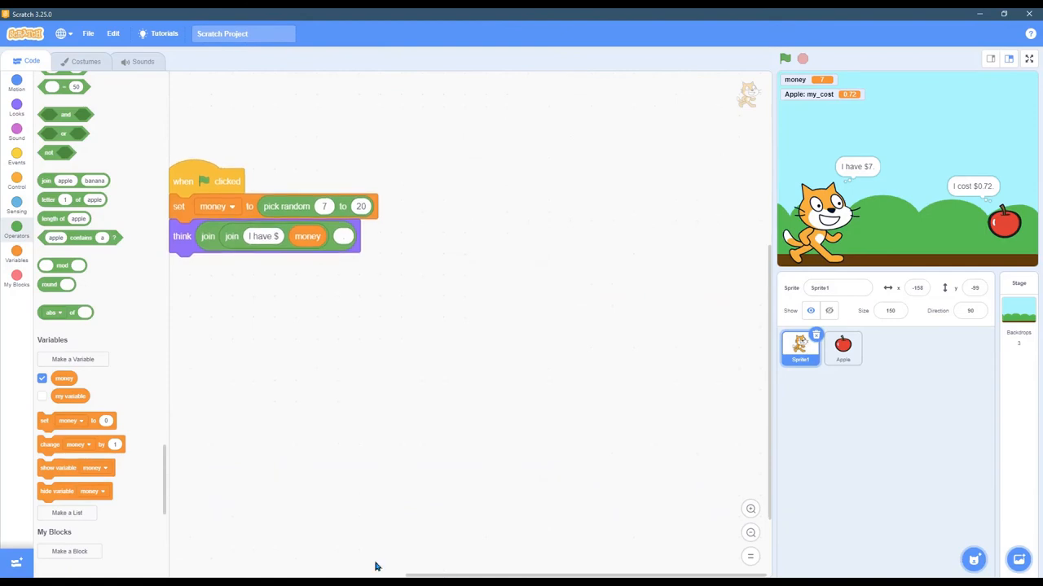
pyautogui.moveTo(193, 181); pyautogui.dragTo(399, 222)
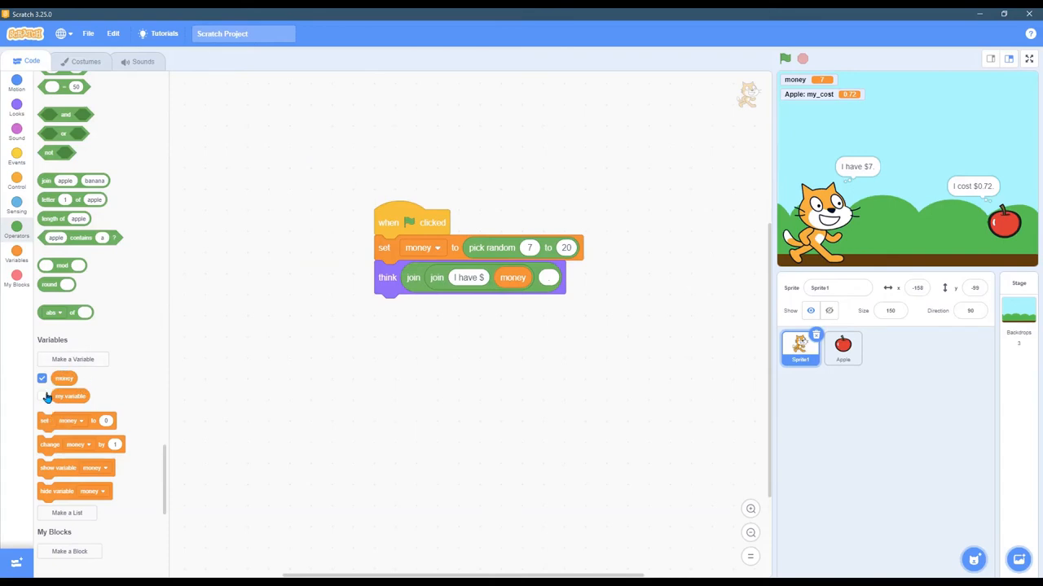
pyautogui.click(843, 347)
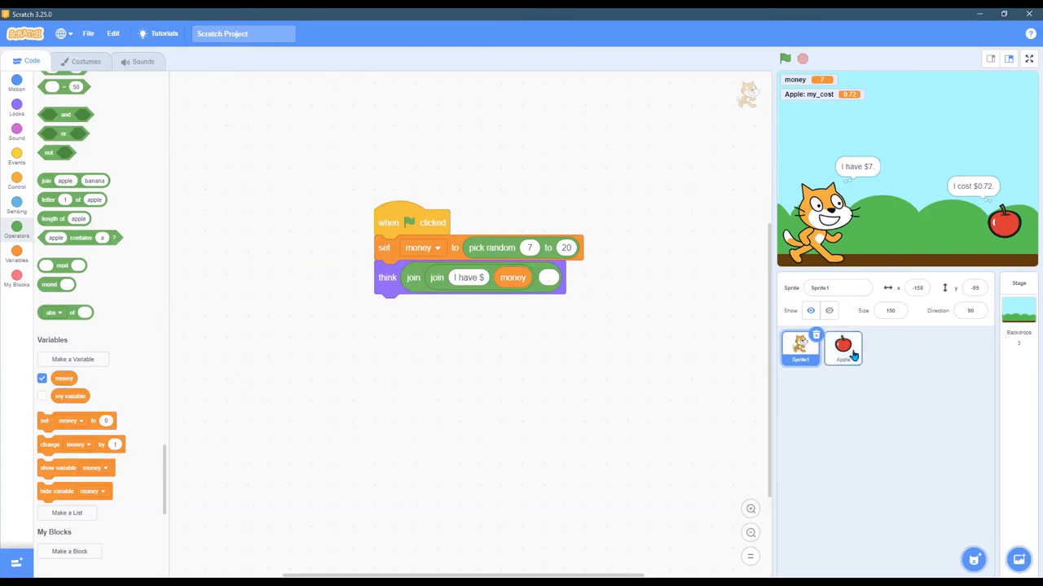
pyautogui.click(842, 348)
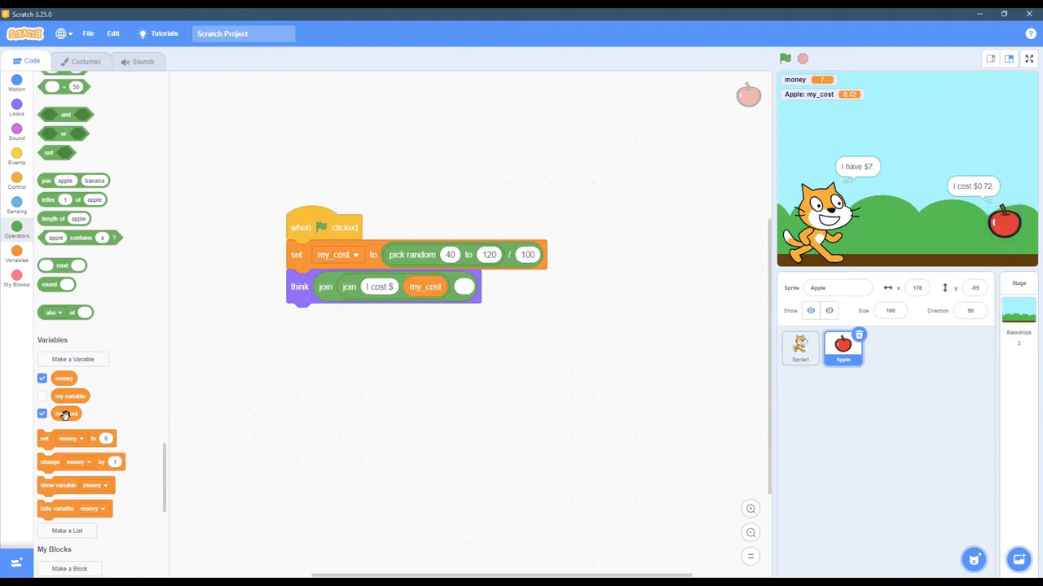
pyautogui.click(799, 348)
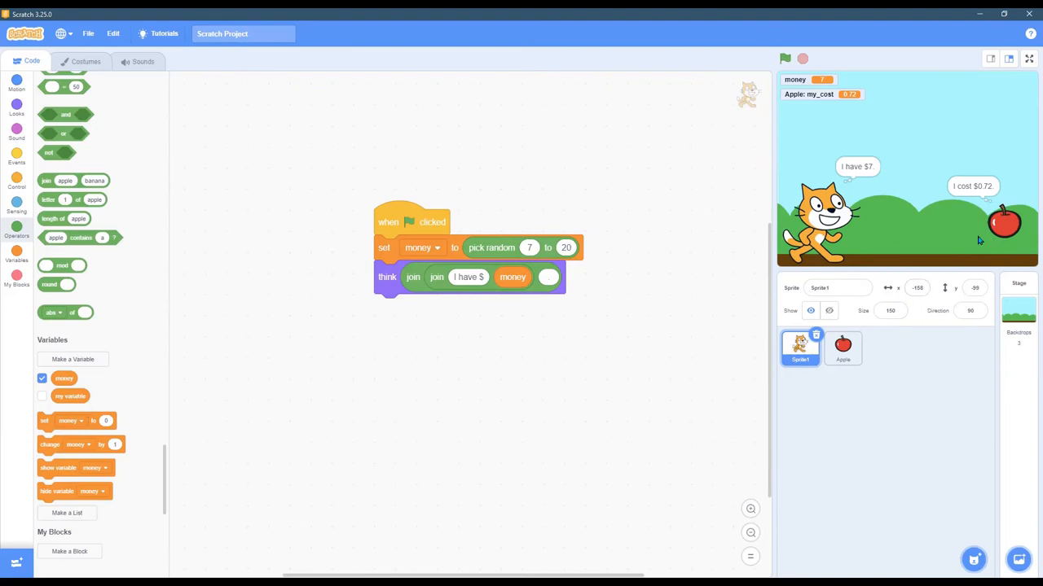
# Start a sprite-only variable, cancel it, and return to the Apple sprite's script
pyautogui.click(73, 359)
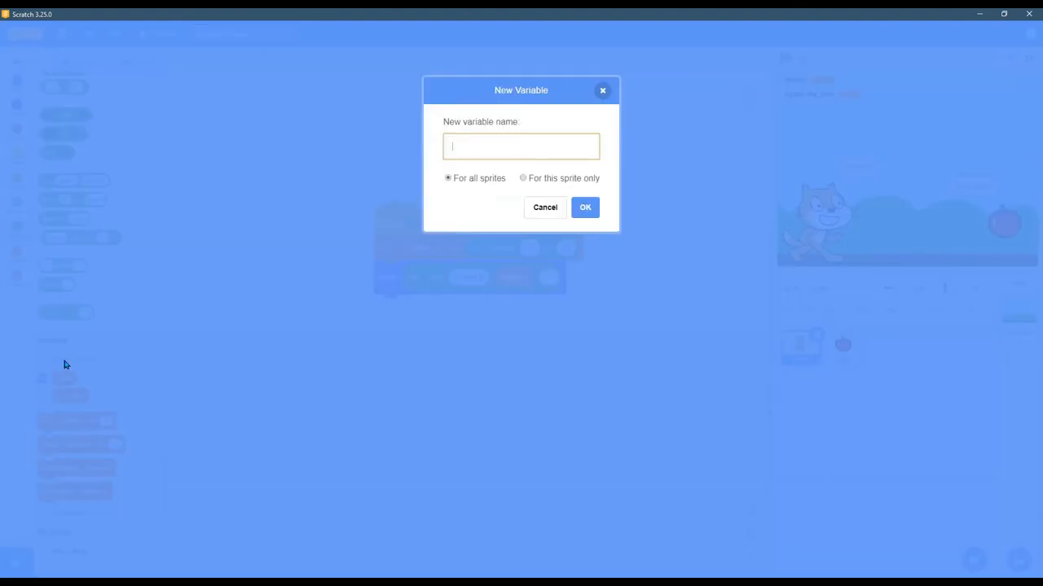
pyautogui.click(523, 178)
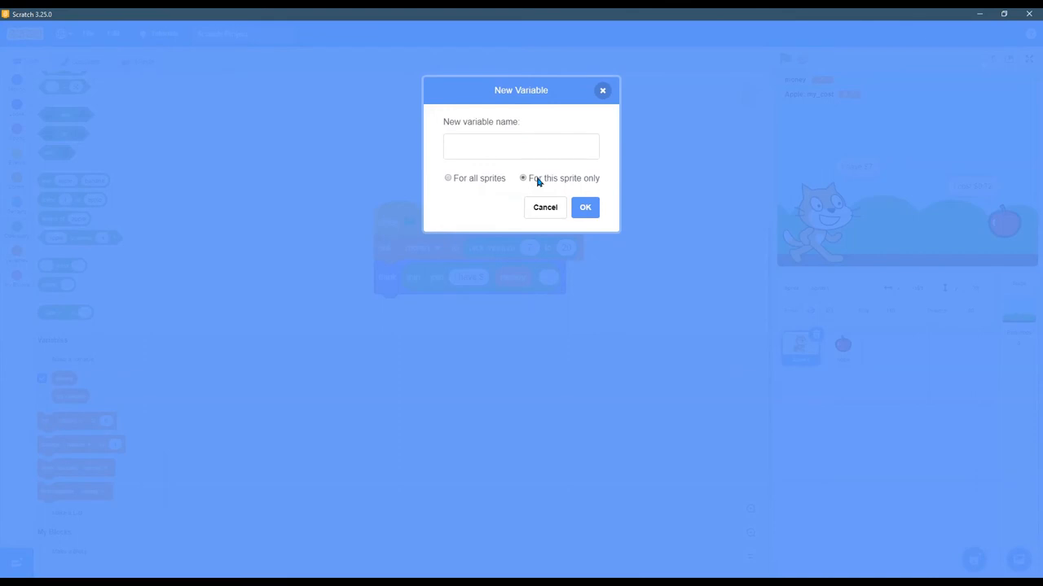
pyautogui.moveTo(597, 184)
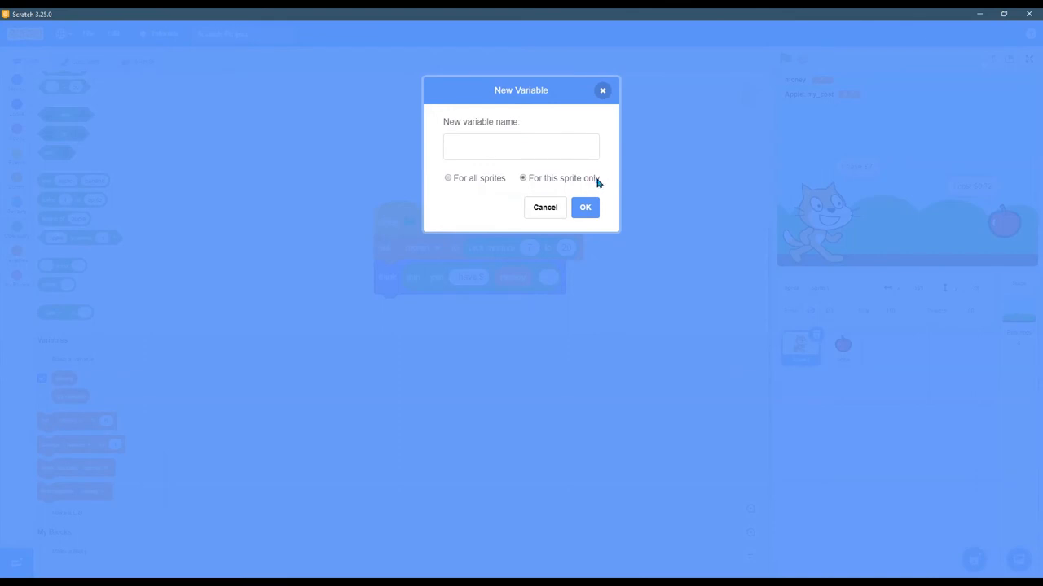
pyautogui.moveTo(544, 215)
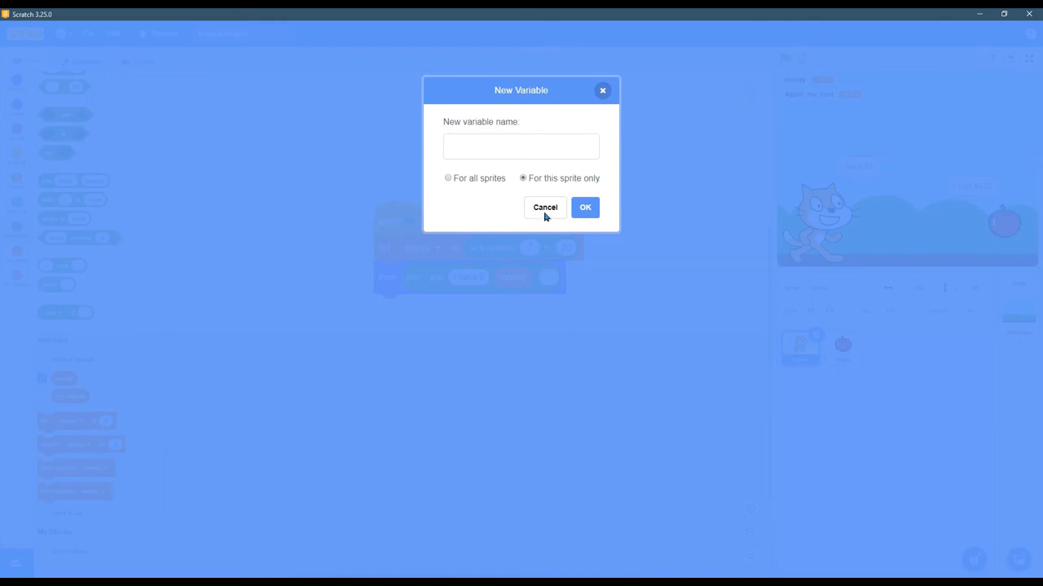
pyautogui.click(545, 207)
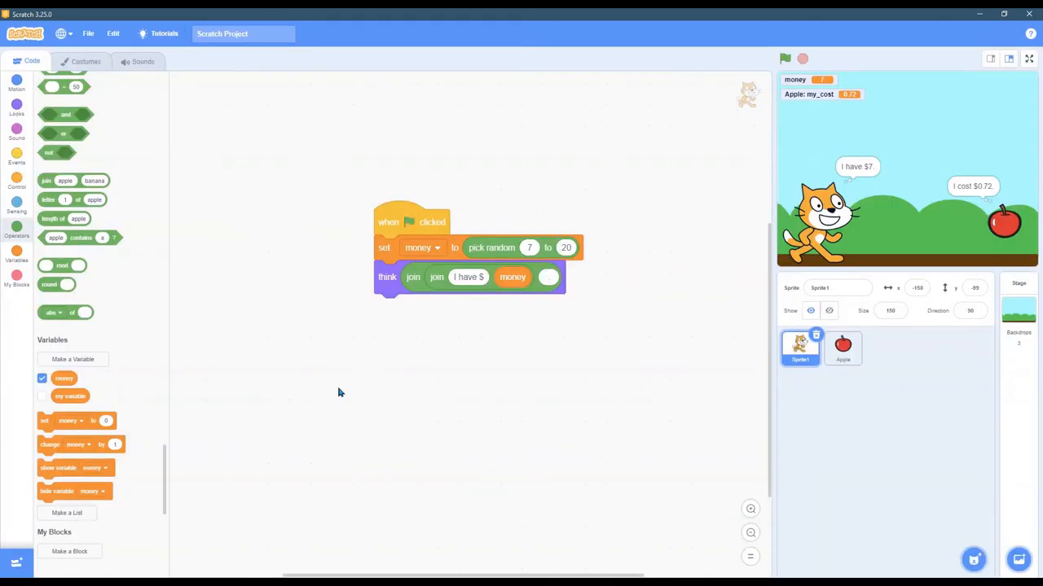
pyautogui.click(842, 347)
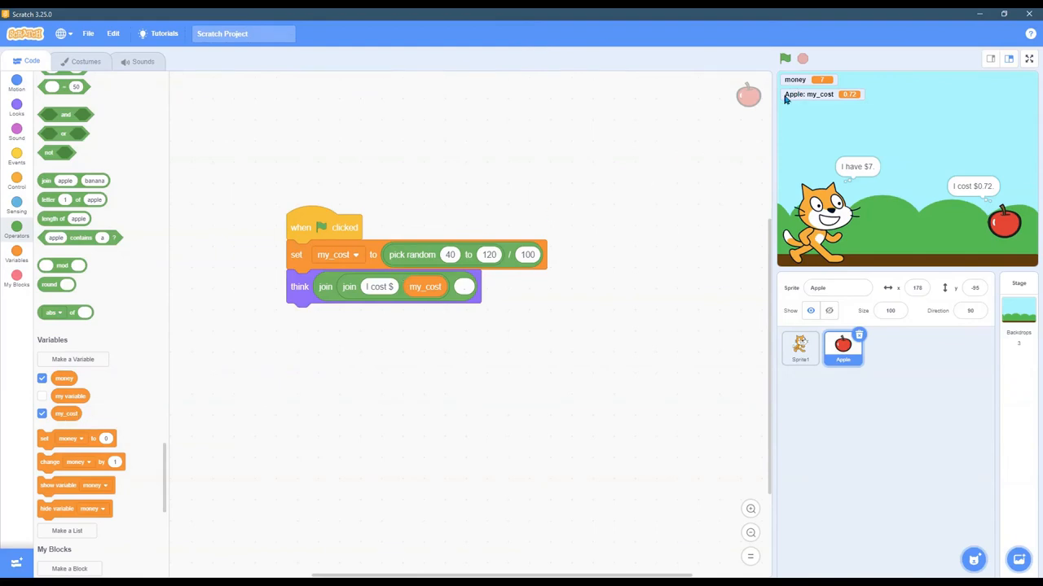
pyautogui.moveTo(834, 100)
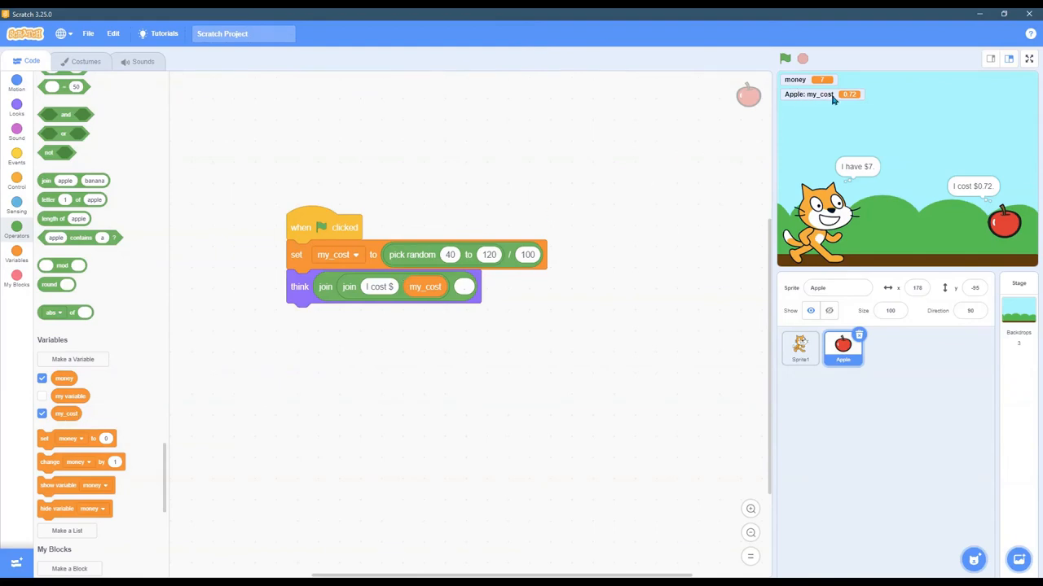
pyautogui.moveTo(788, 104)
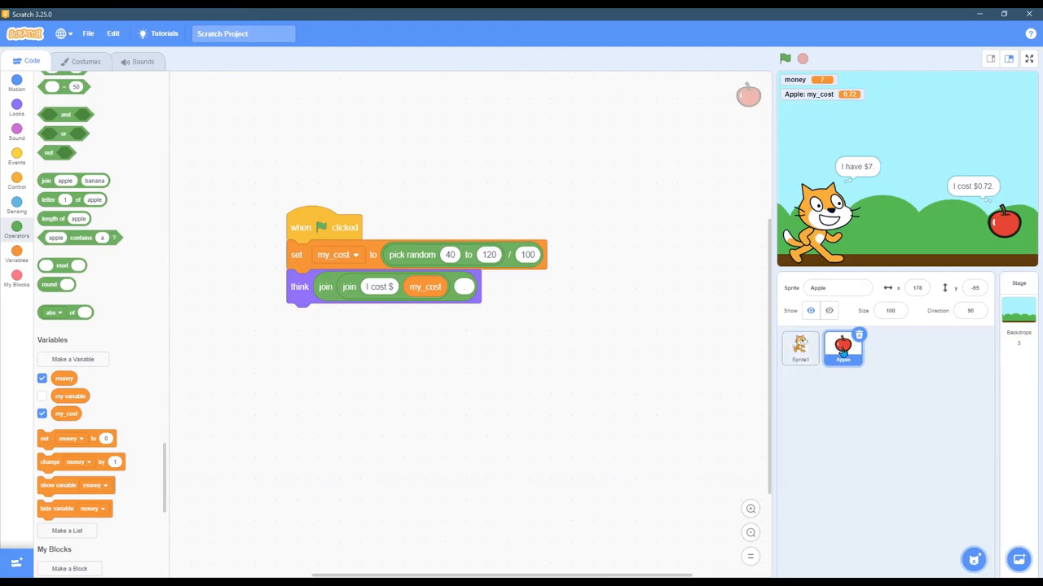
# Duplicate the Apple sprite as Apple2 and show its my_cost monitor on the stage
pyautogui.rightClick(843, 348)
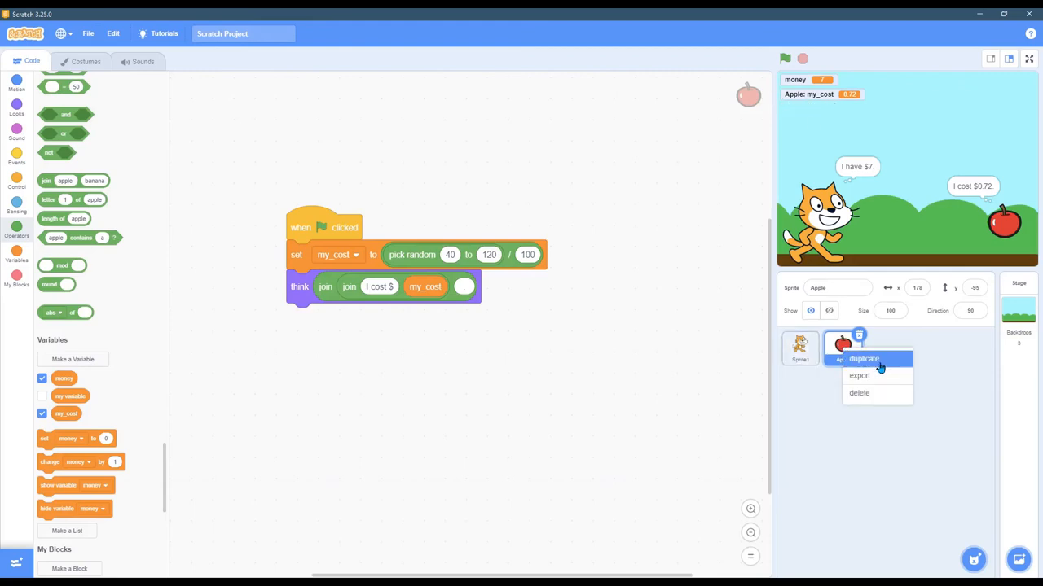
pyautogui.click(863, 360)
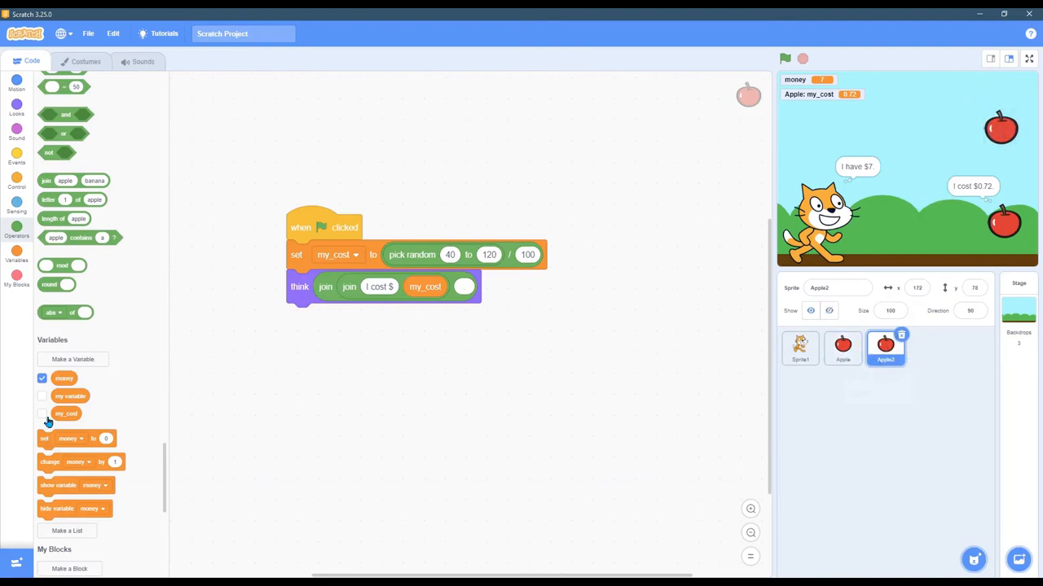
pyautogui.click(843, 348)
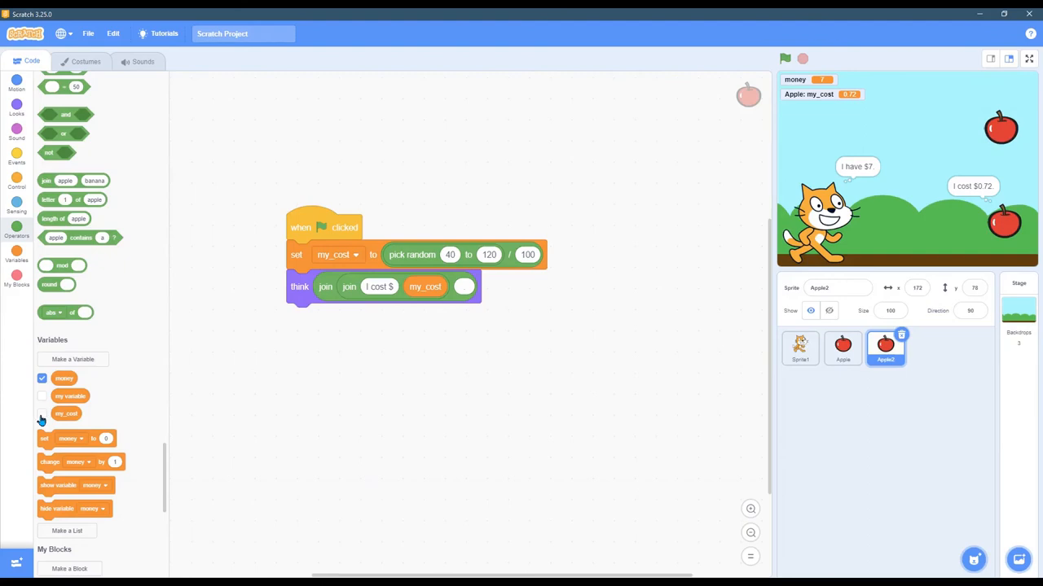
pyautogui.click(42, 413)
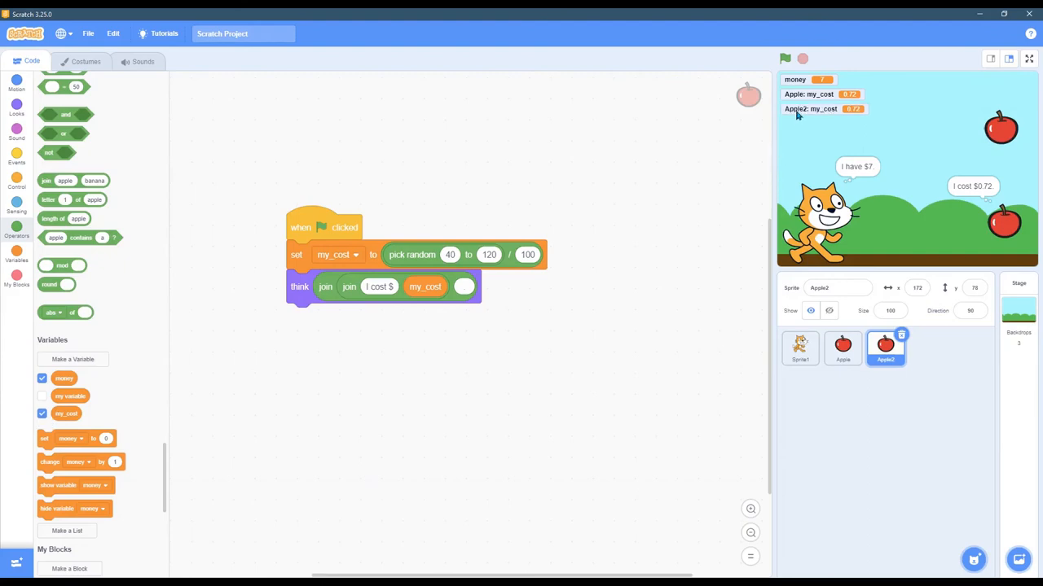
# Rename the original apple sprite to Apple1
pyautogui.click(837, 287)
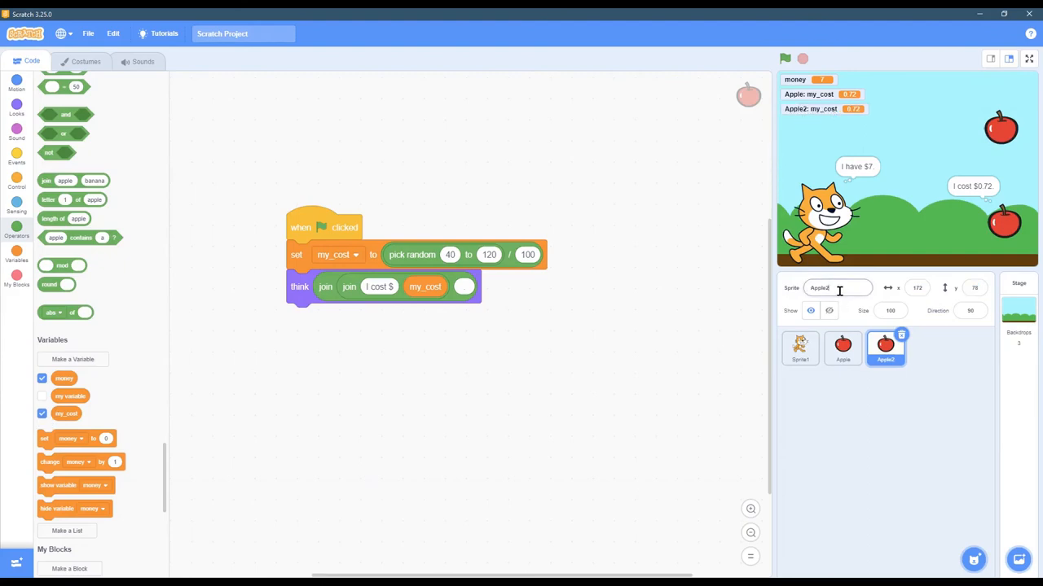
pyautogui.click(843, 348)
pyautogui.write('1')
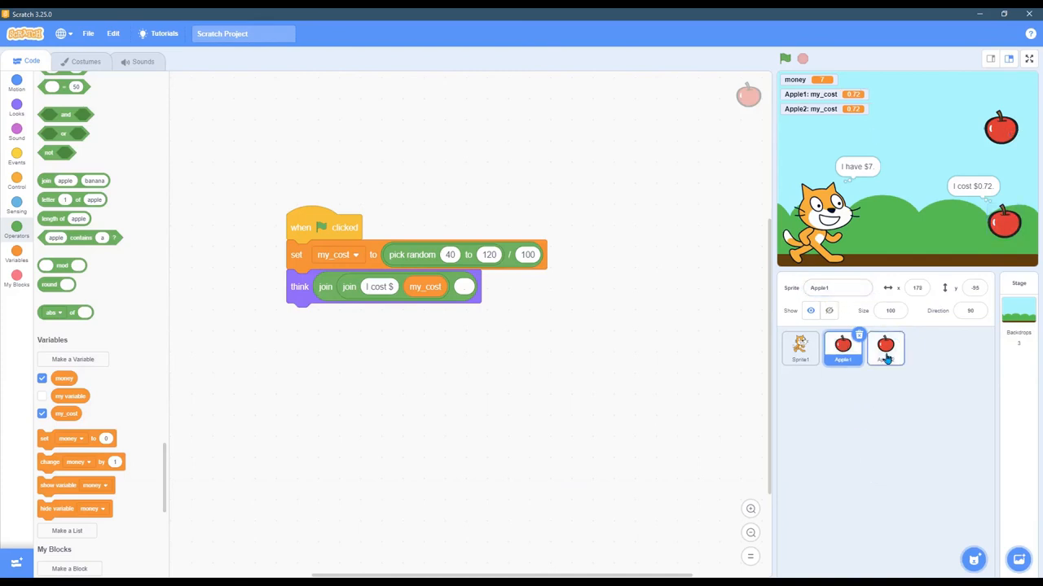
pyautogui.click(884, 348)
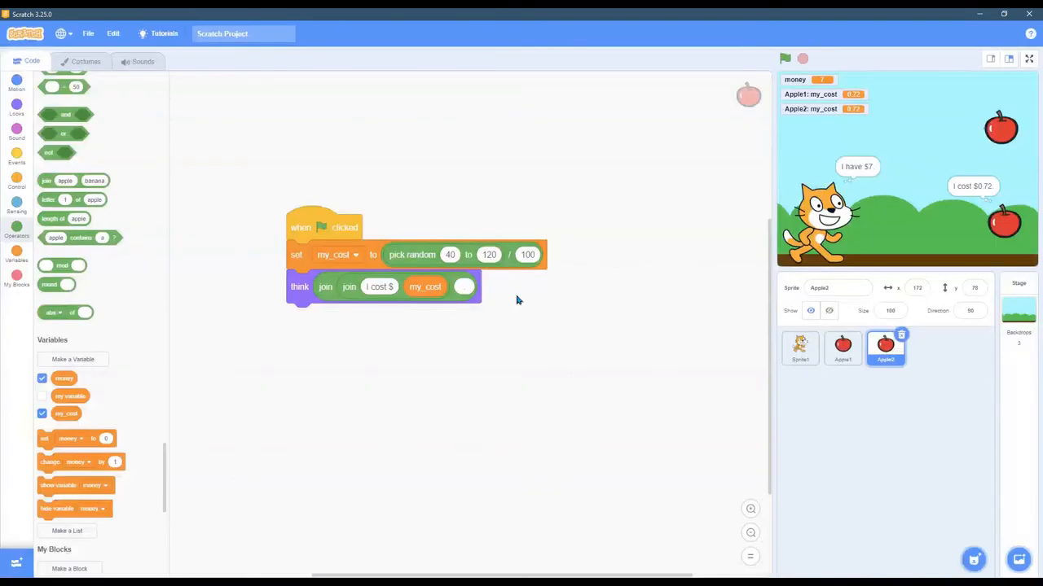
# Fill Apple2's costume apple body with green instead of red
pyautogui.click(85, 61)
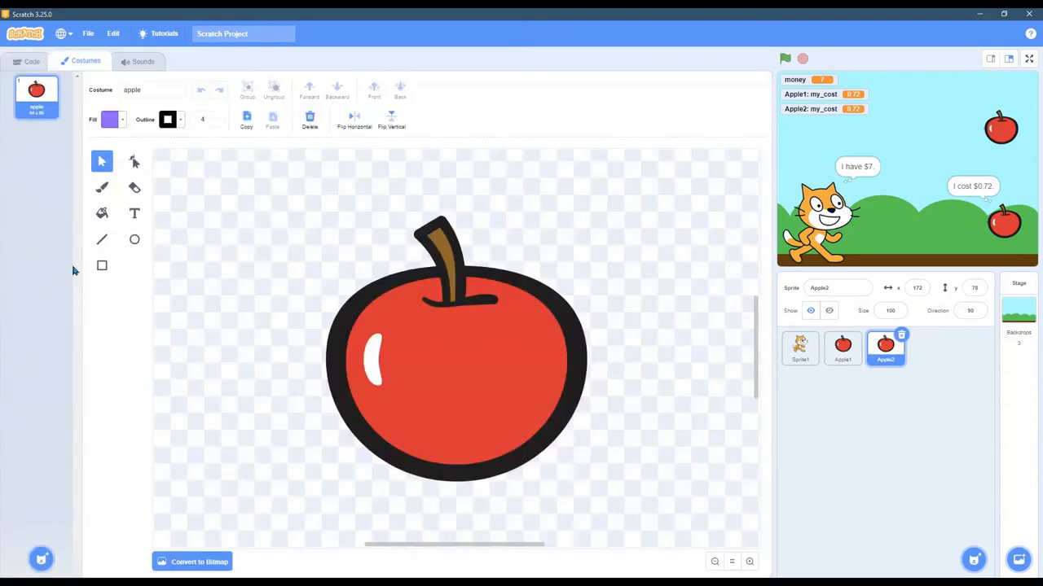
pyautogui.click(110, 120)
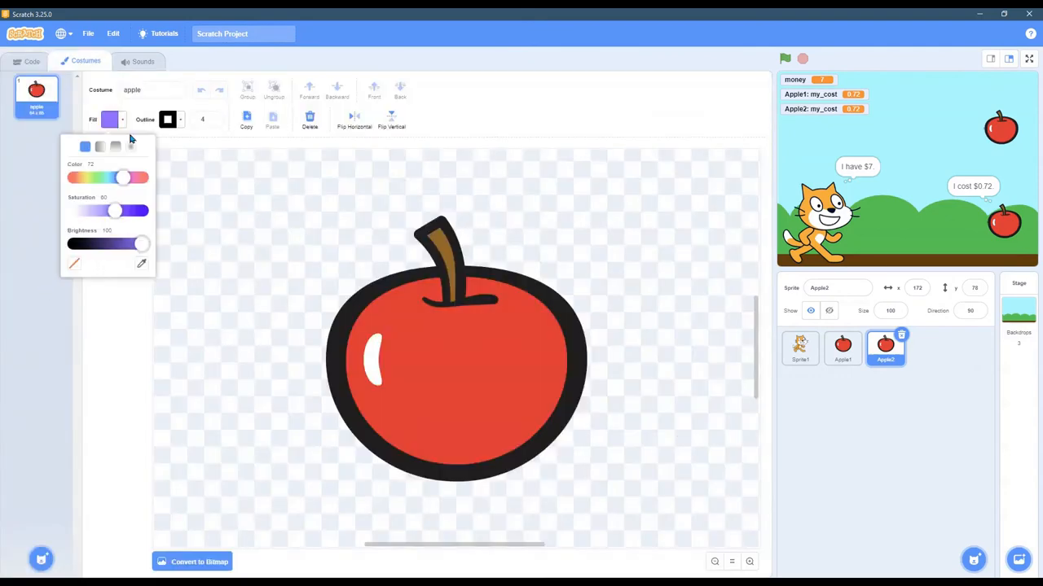
pyautogui.moveTo(122, 177); pyautogui.dragTo(98, 178)
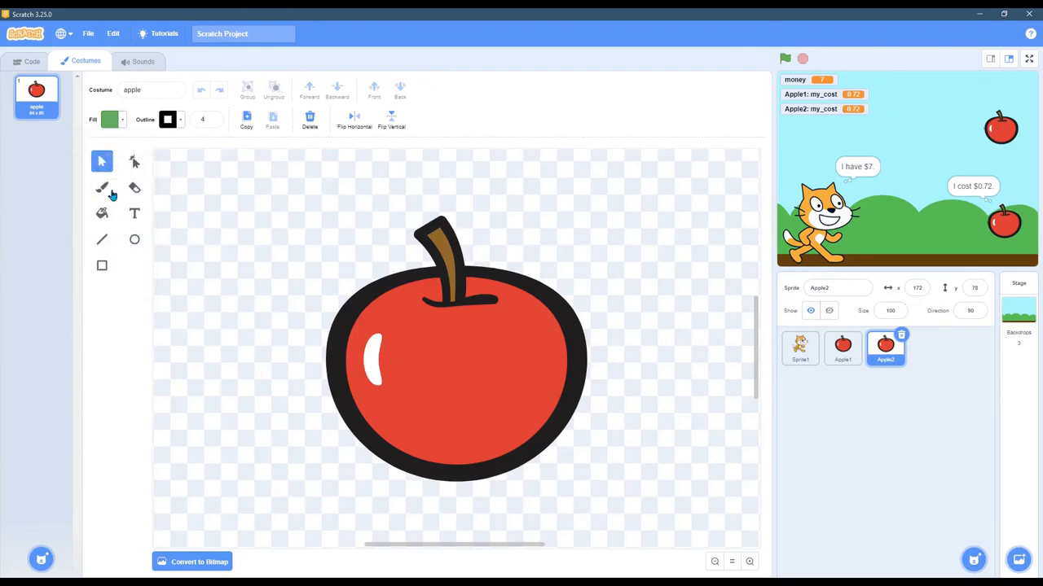
pyautogui.click(102, 212)
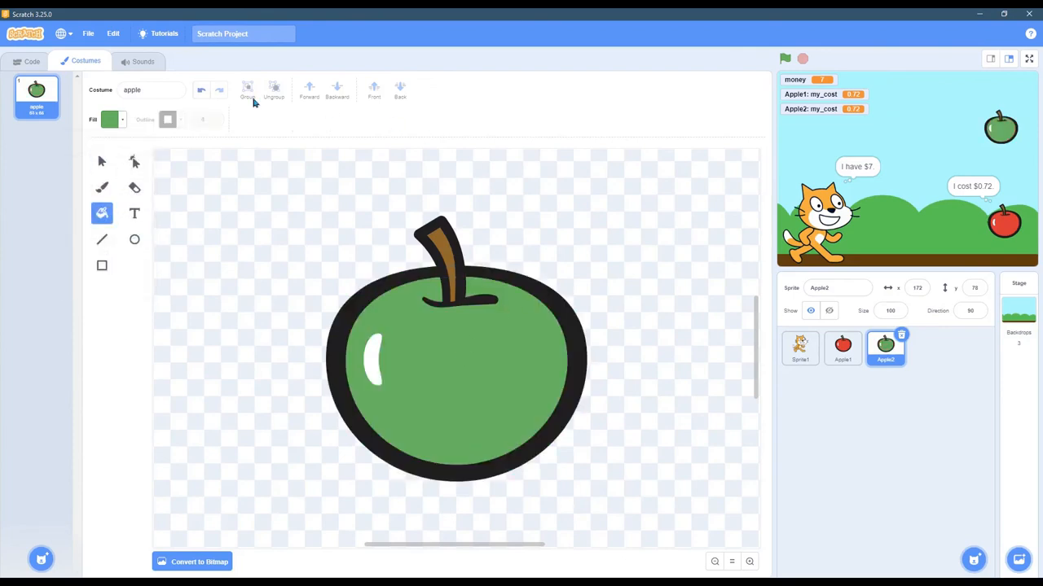
pyautogui.click(32, 60)
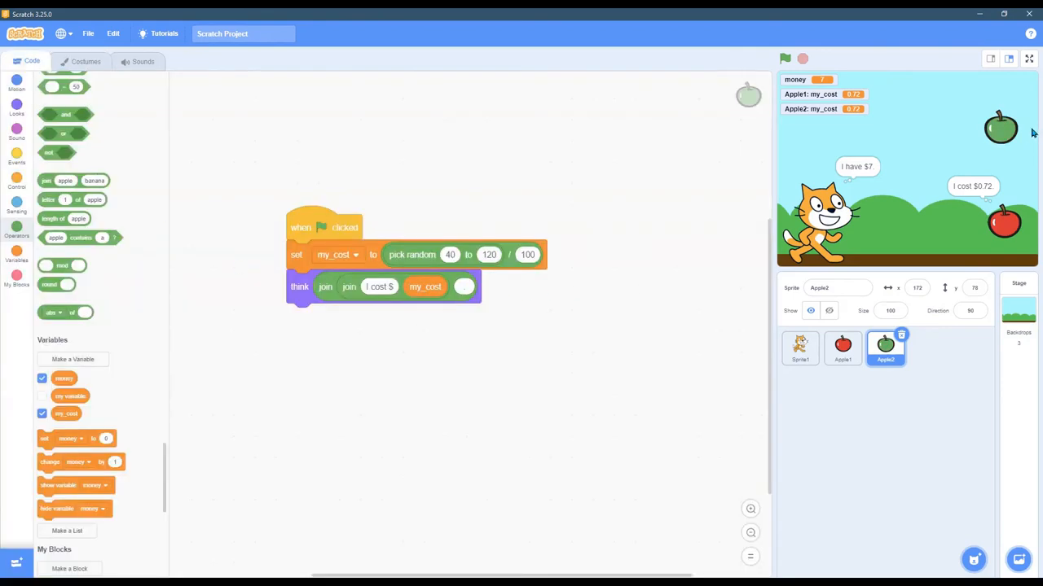
# Select Apple1 and run the project twice to see the thought prices
pyautogui.click(842, 348)
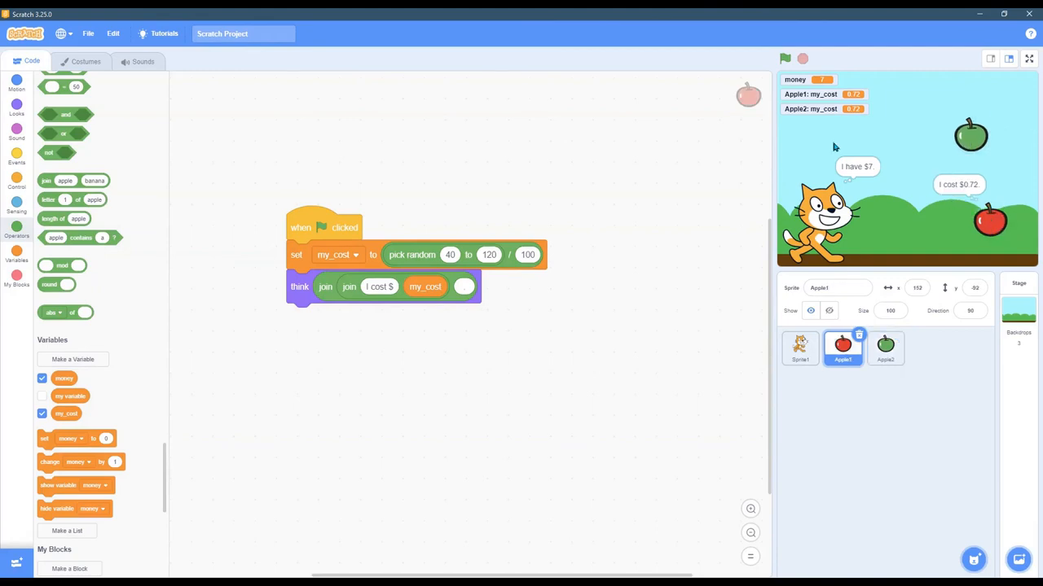
pyautogui.click(785, 58)
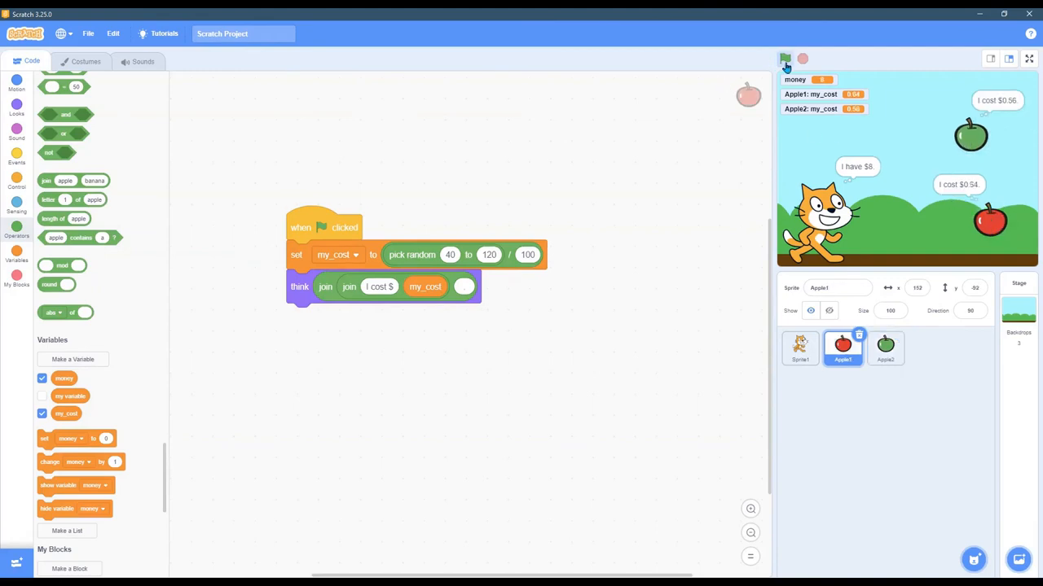
pyautogui.click(784, 59)
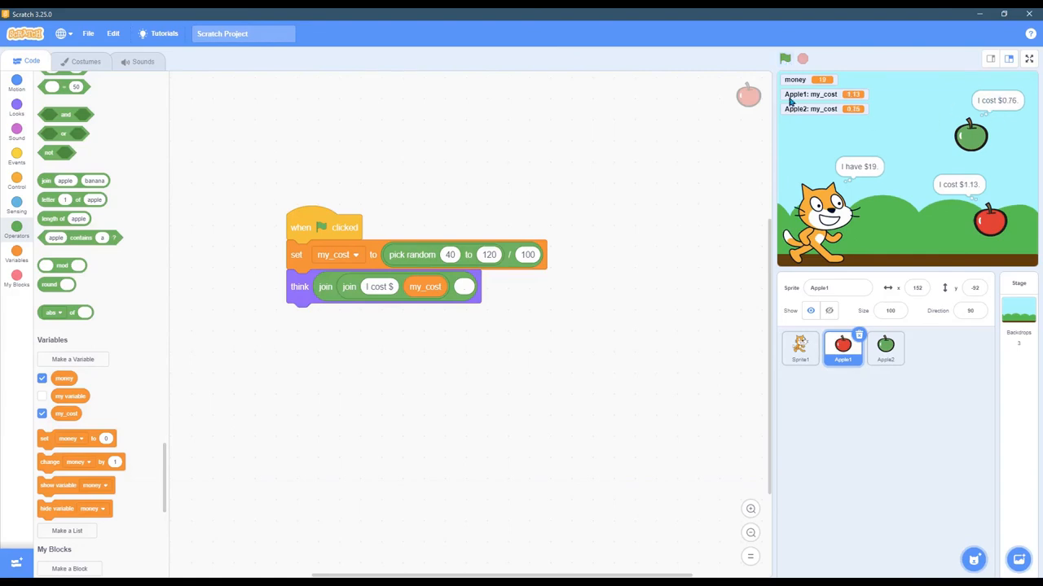
pyautogui.moveTo(1003, 106)
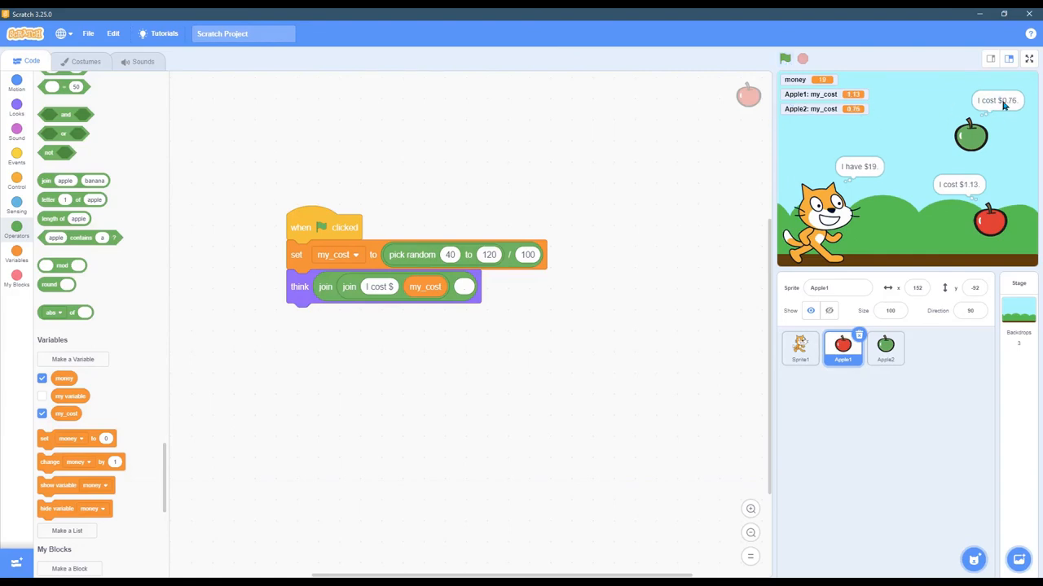
# Rerun the project several times with Apple1's price range set to 30–90 over 100
pyautogui.click(885, 347)
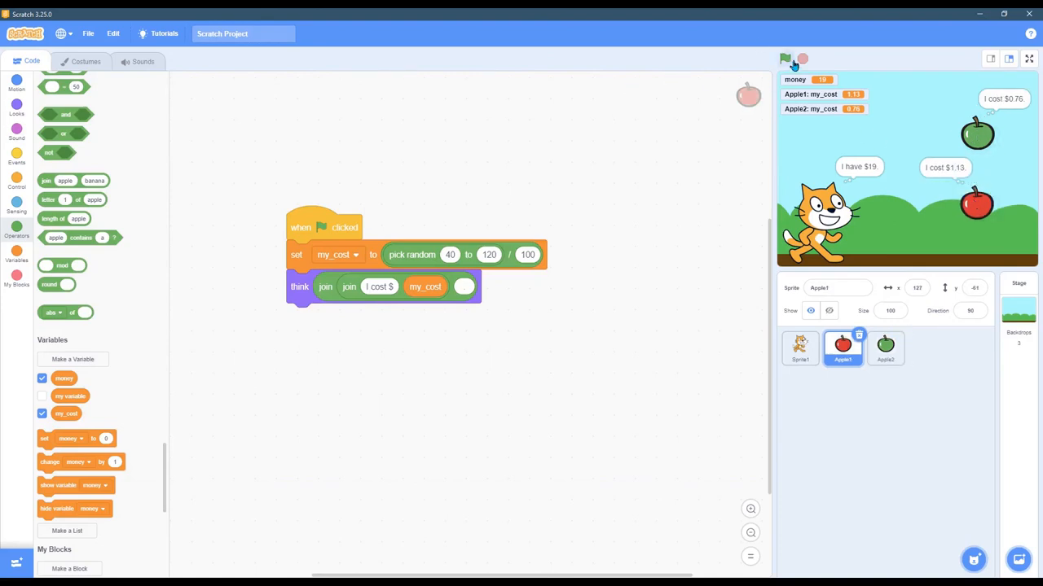
pyautogui.click(784, 58)
pyautogui.write('90')
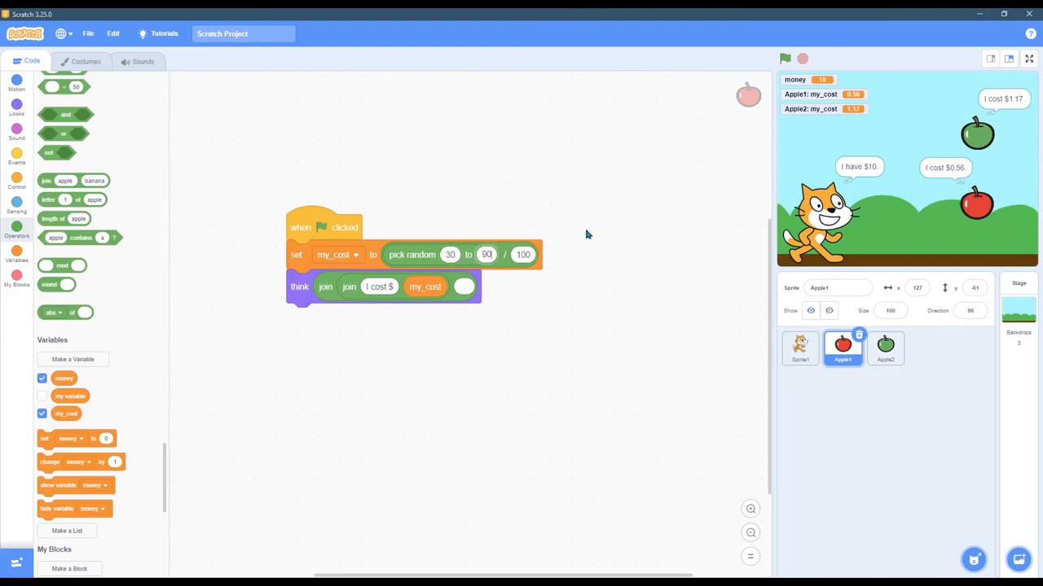
pyautogui.click(785, 58)
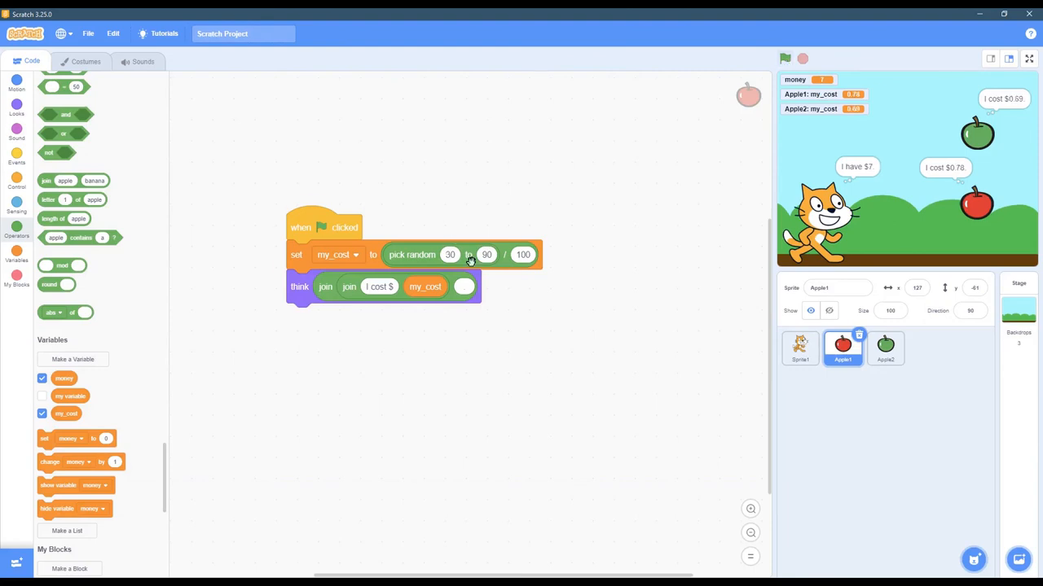
pyautogui.click(784, 58)
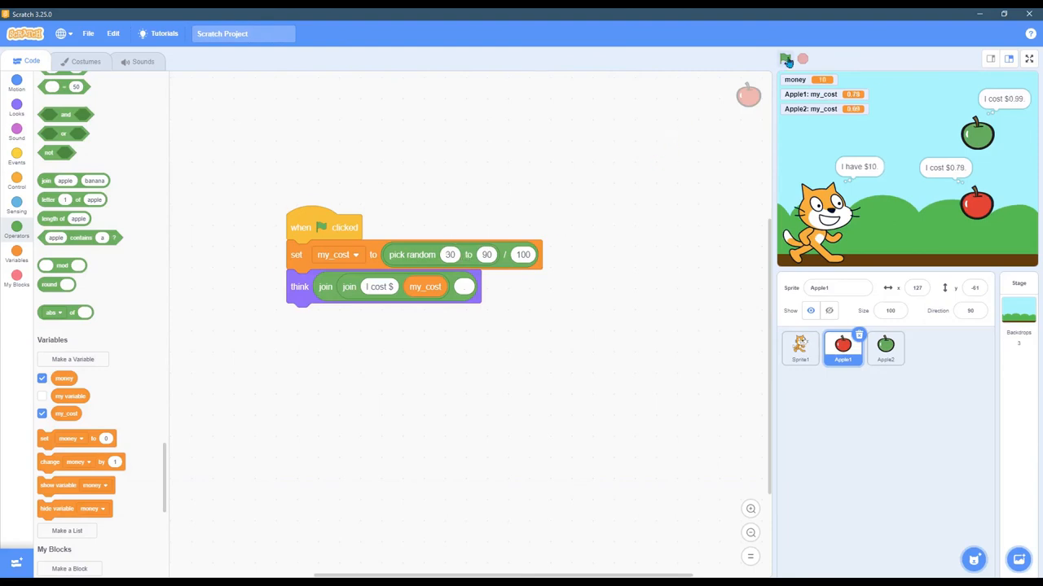
pyautogui.click(784, 58)
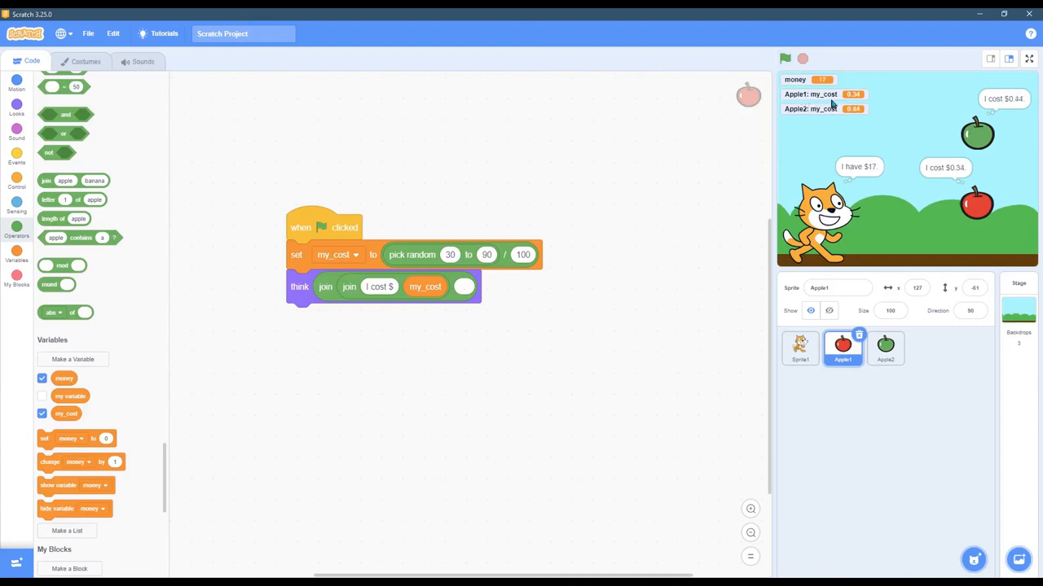
pyautogui.moveTo(876, 115)
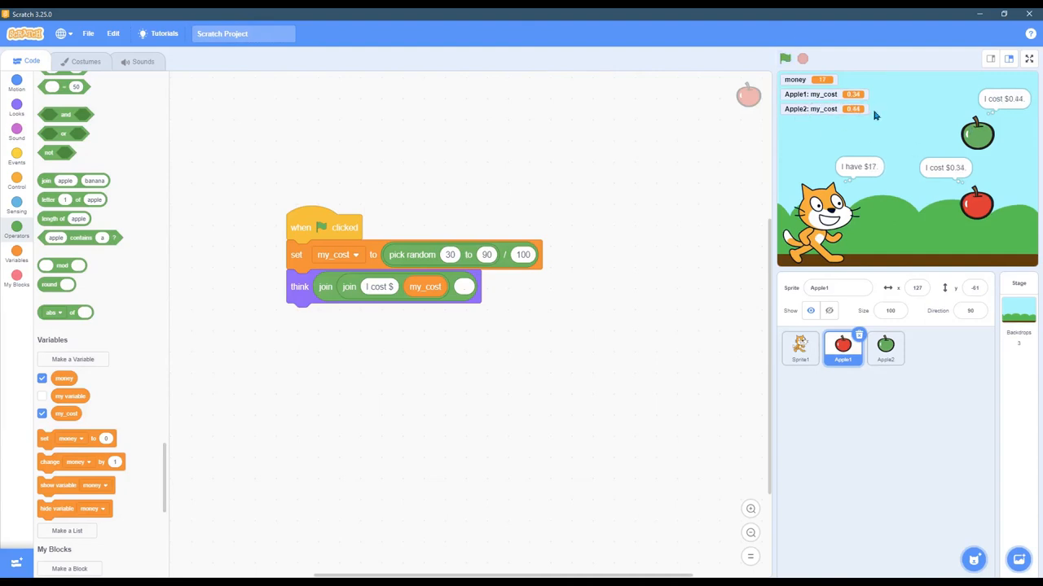